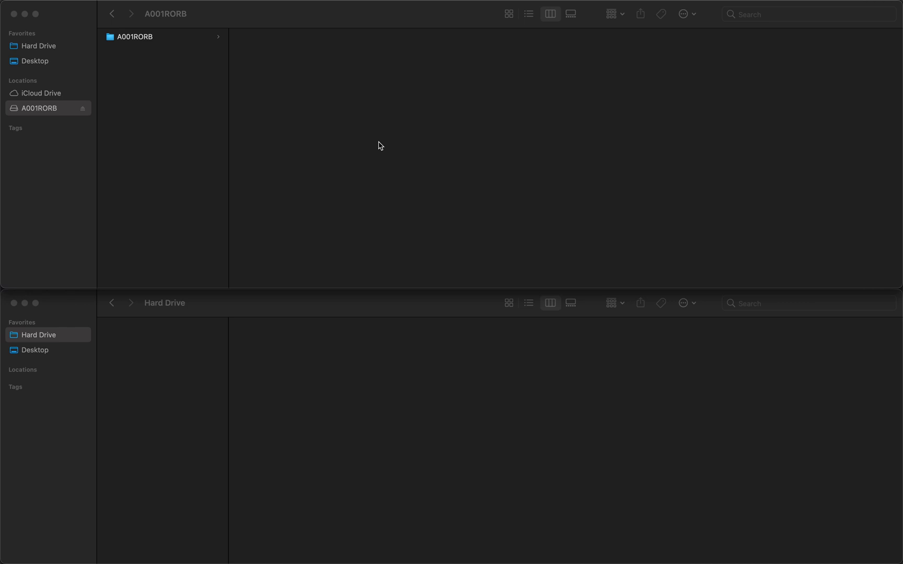
mouse_move(322, 237)
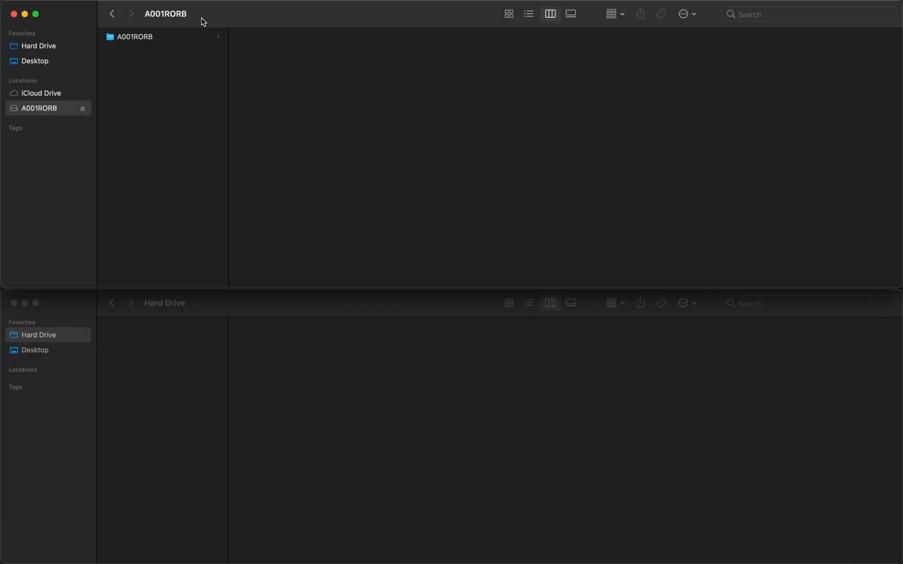
- Copy the two MXF clips from the A001RORB card onto the Hard Drive
click(135, 36)
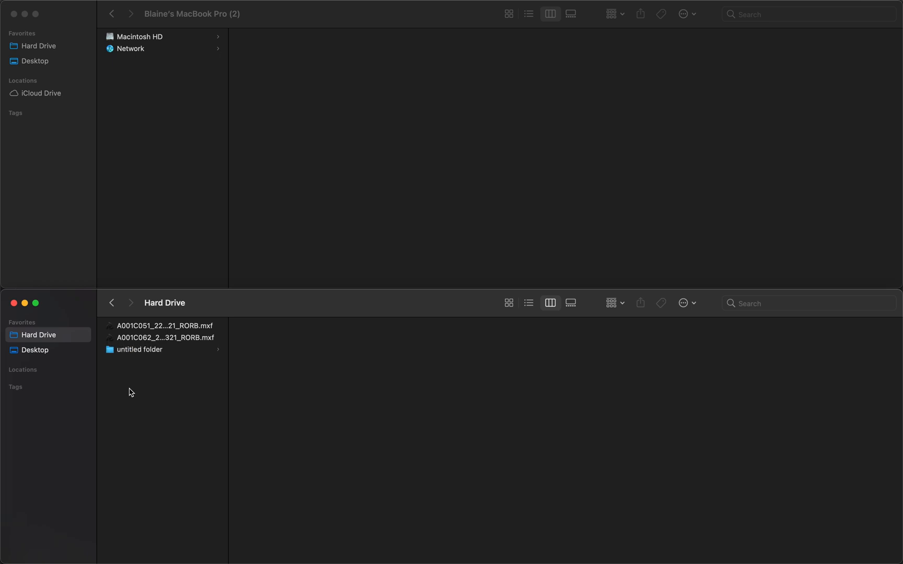
- Name the folder 220325 and move both MXF clips into its 02 Footage/RAW subfolder
click(139, 350)
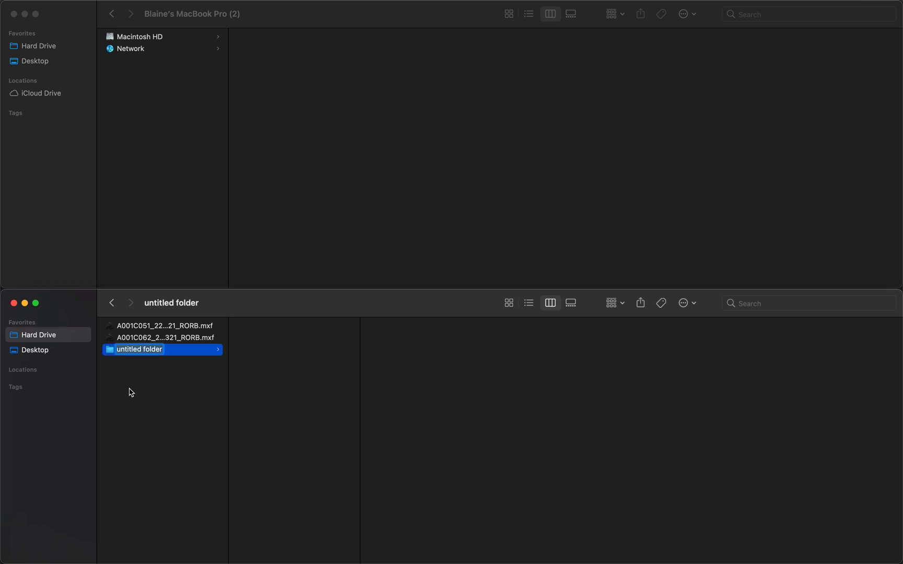
text(220325)
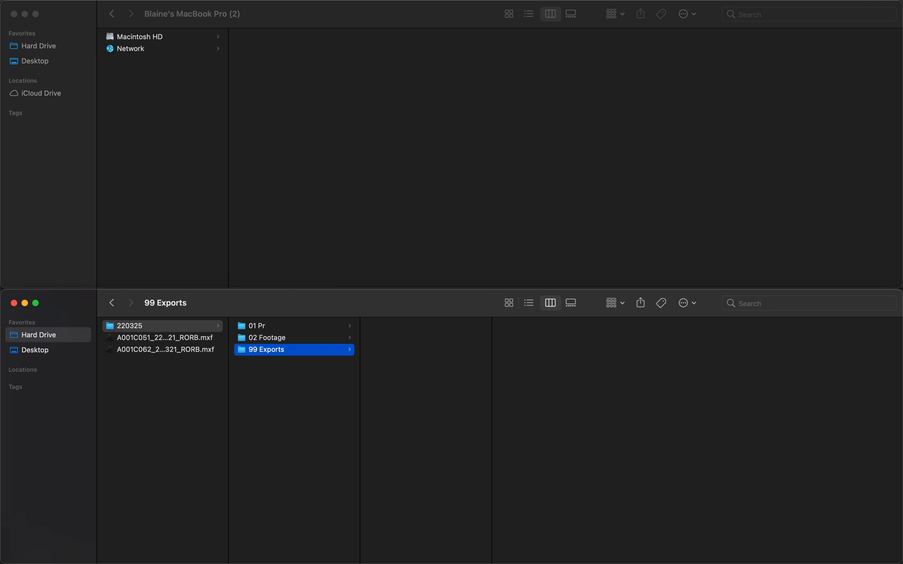
click(280, 326)
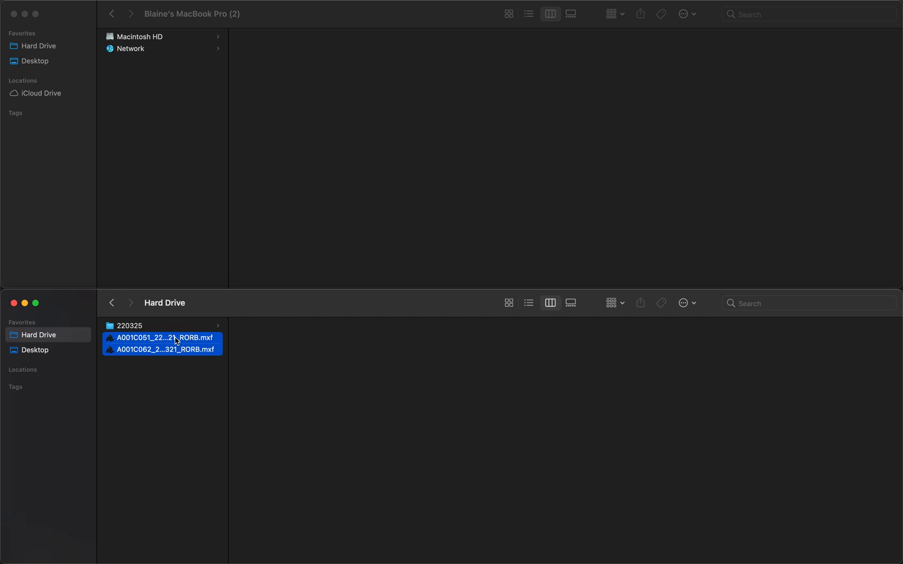
drag(176, 340, 141, 328)
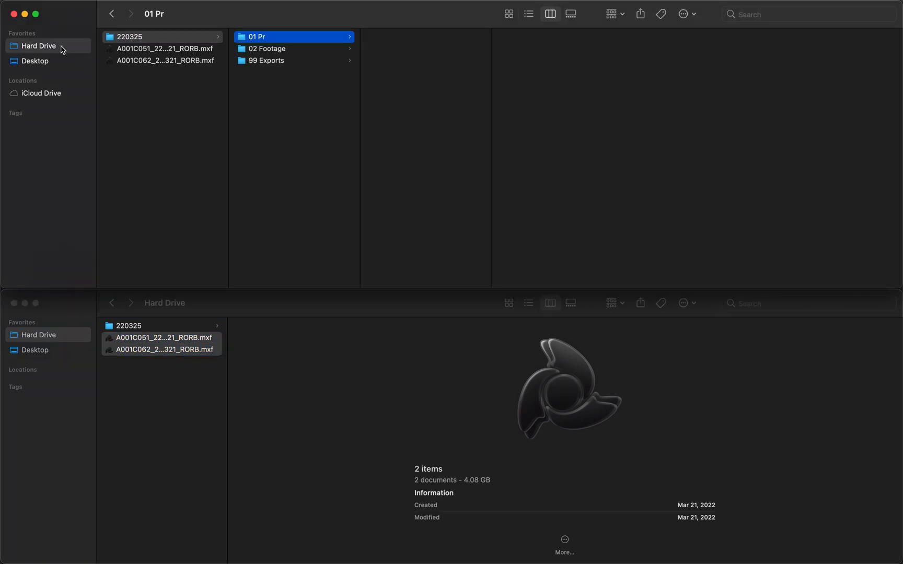
click(284, 48)
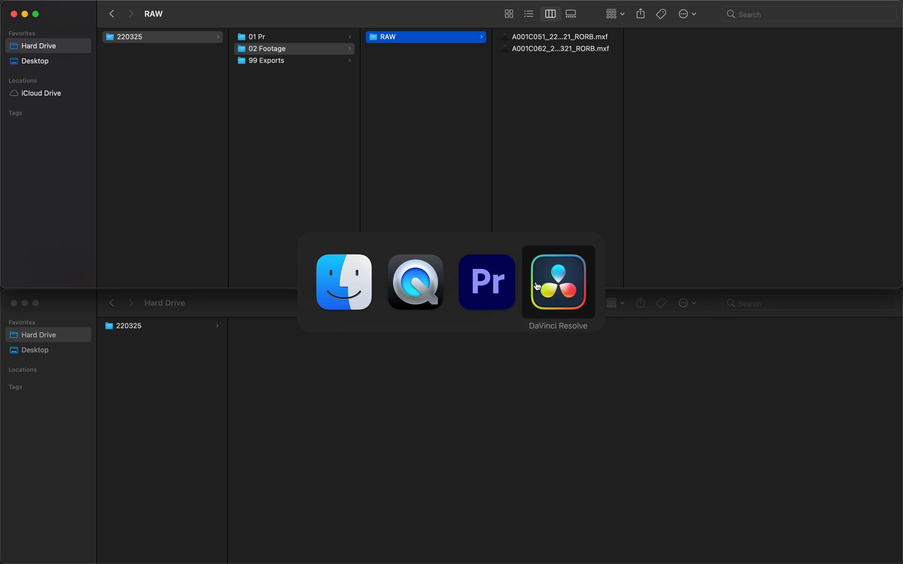
- Rename the project folder to 220325 Test and copy its pathname
click(558, 282)
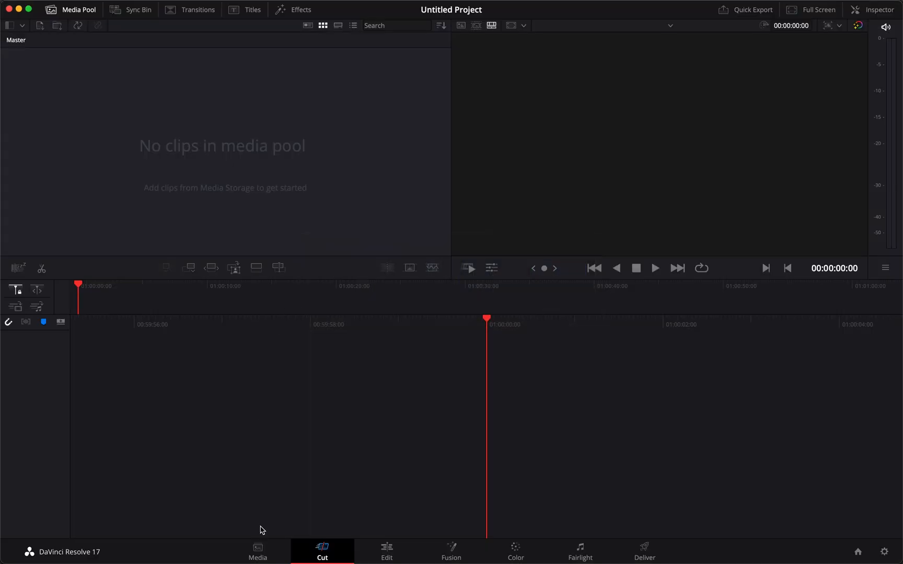
click(257, 550)
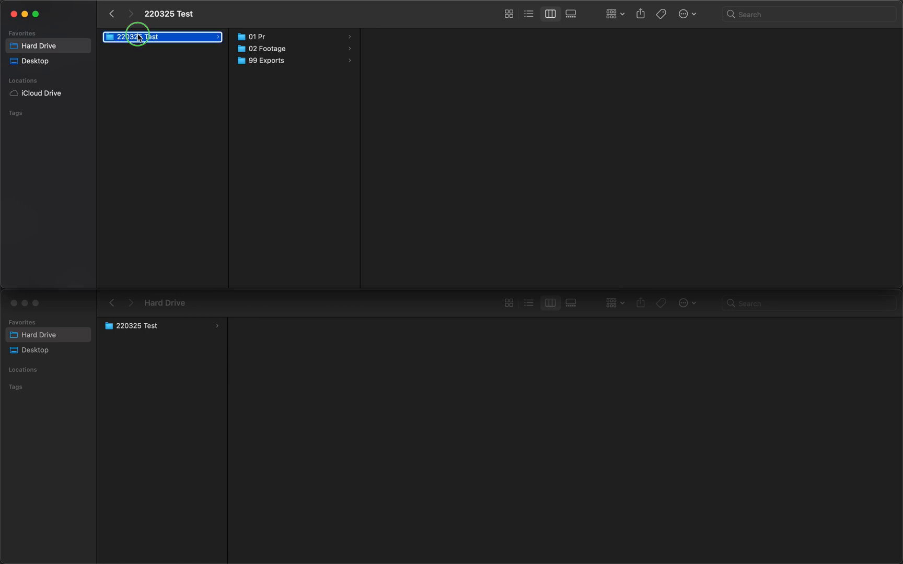
right_click(137, 37)
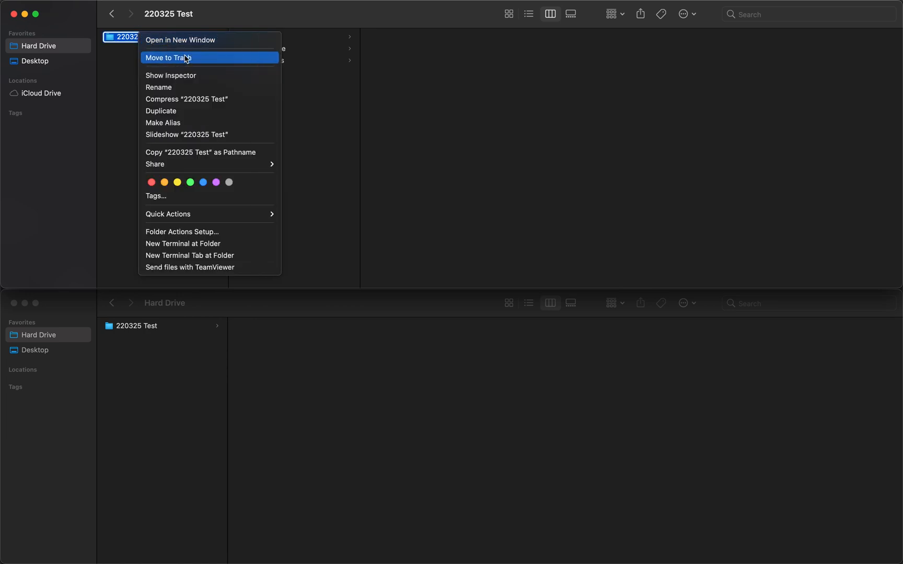
mouse_move(197, 158)
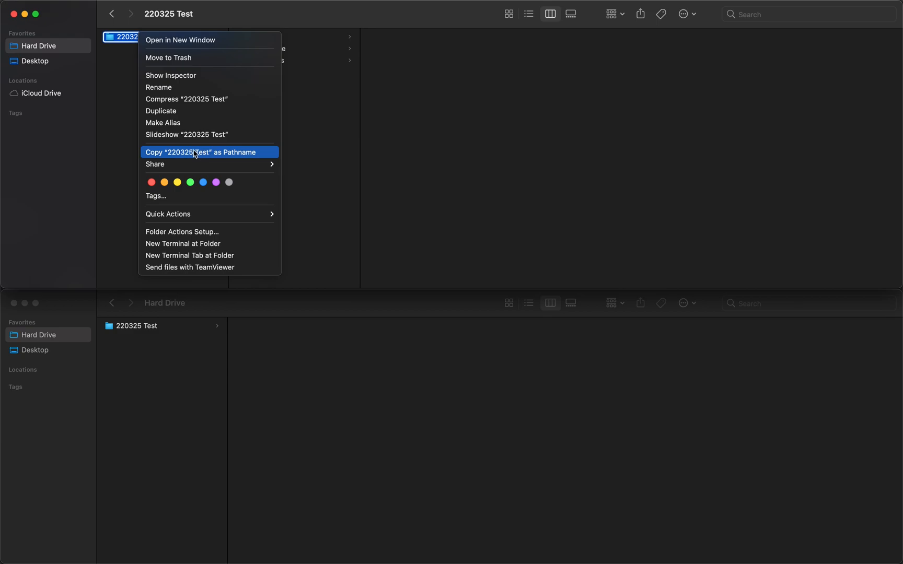
click(199, 152)
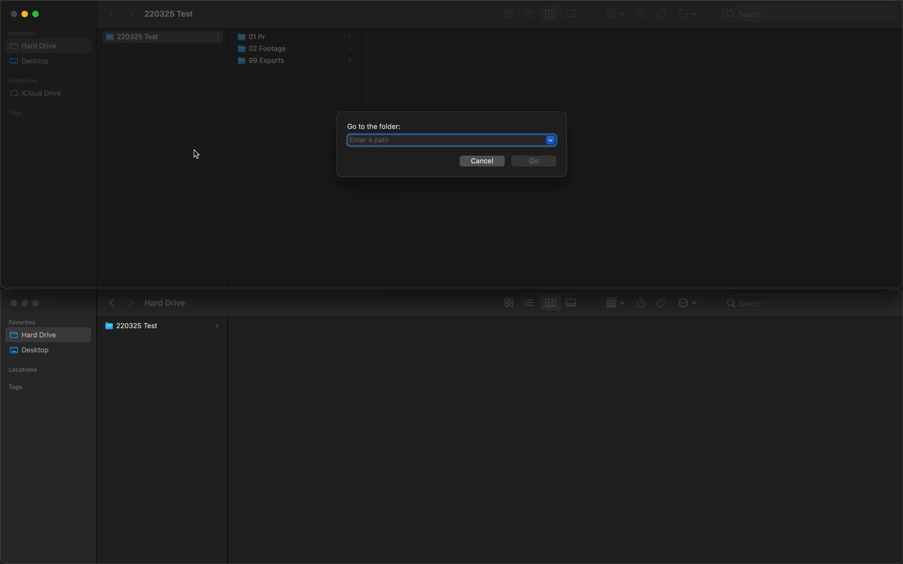
- Open the 220325 Test path in the second Finder window via Go to Folder
click(482, 161)
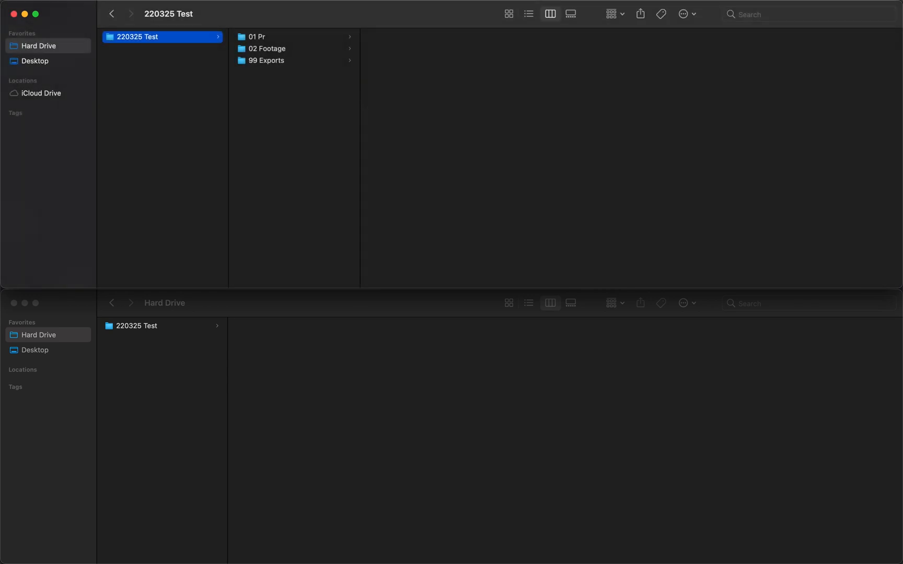
key(Cmd+Shift+G)
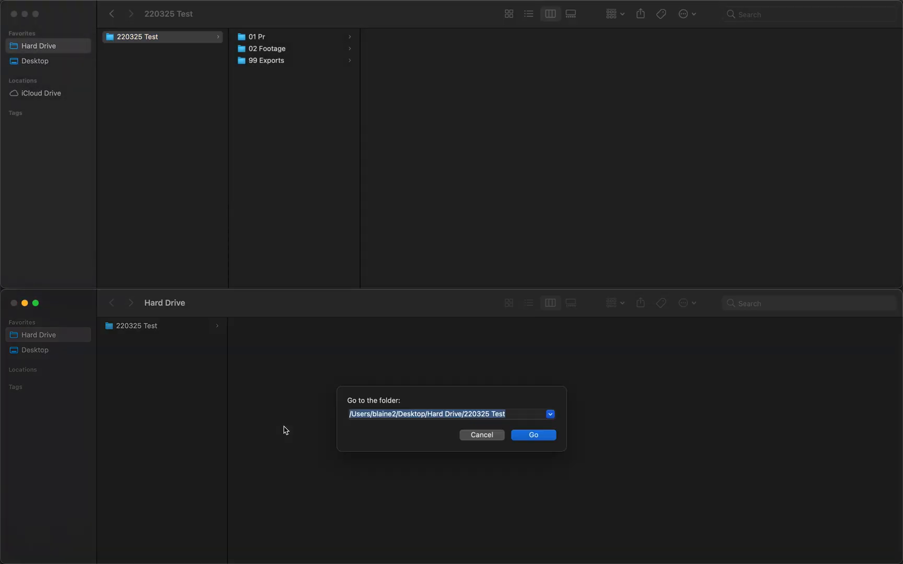
click(533, 435)
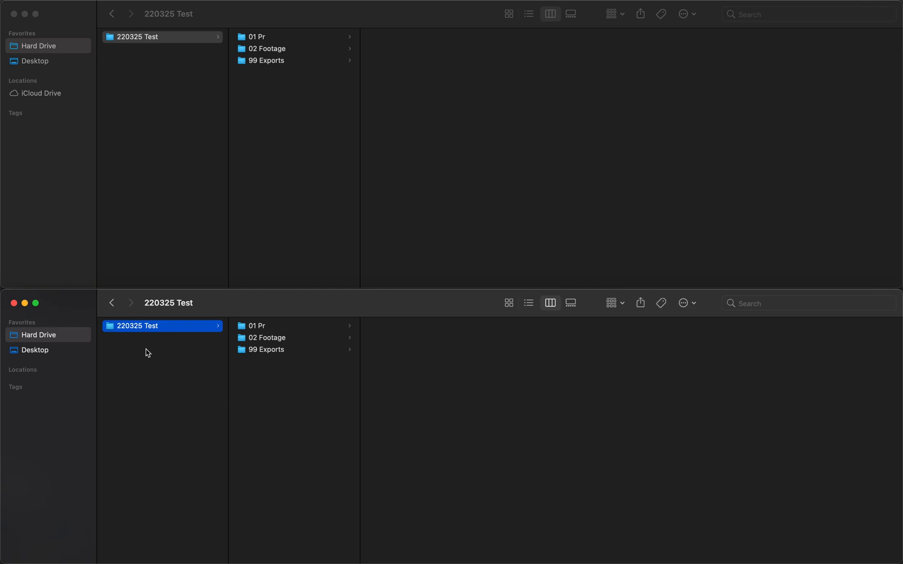
mouse_move(284, 394)
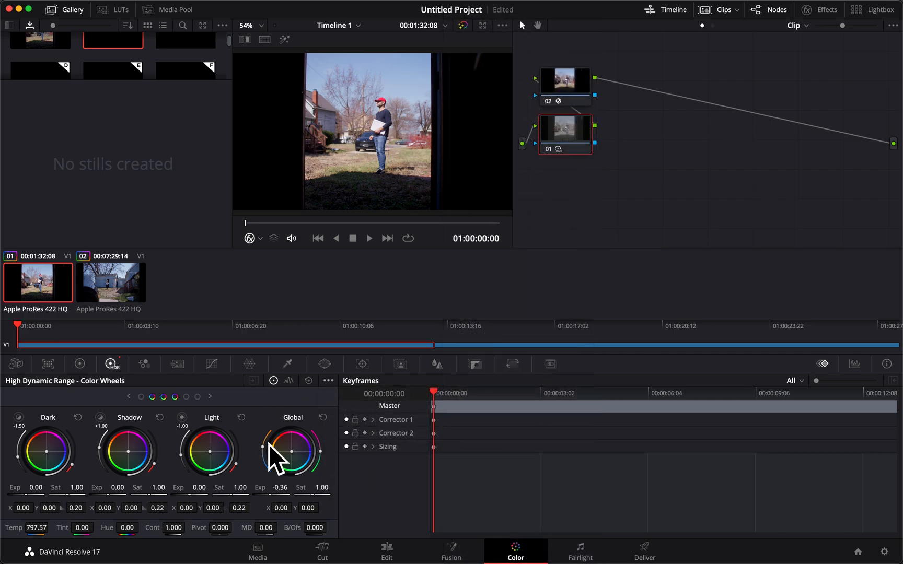
mouse_move(259, 421)
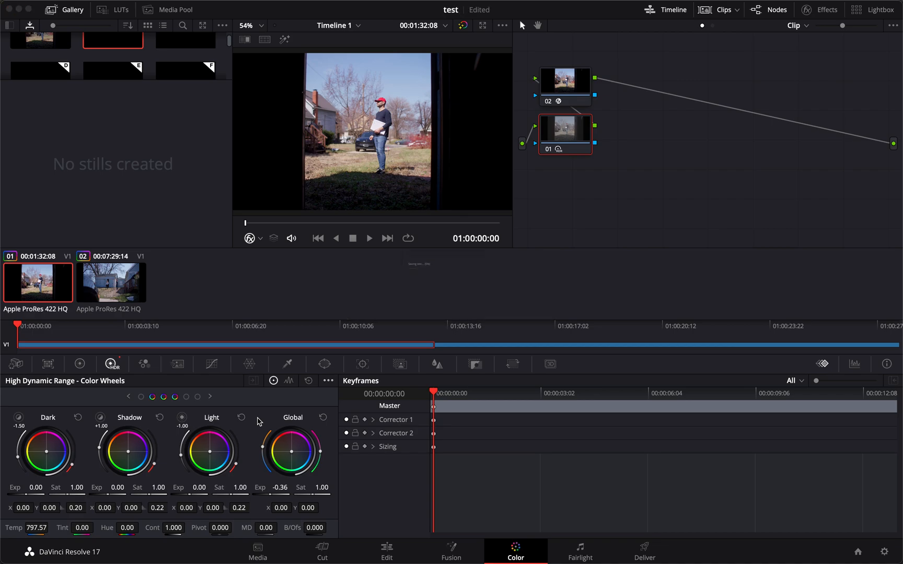
- Set the Deliver render destination to a new Transcodes folder inside 02 Footage
click(641, 551)
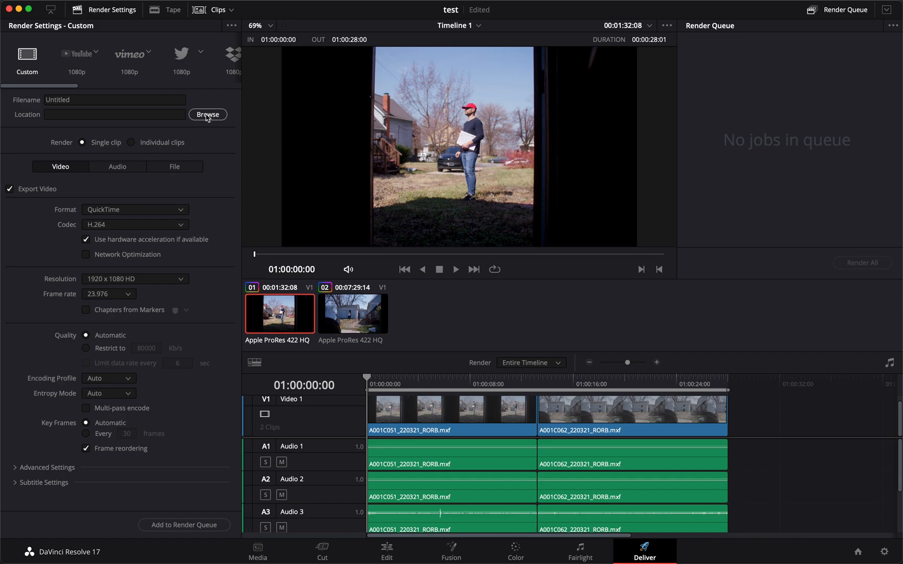
click(207, 115)
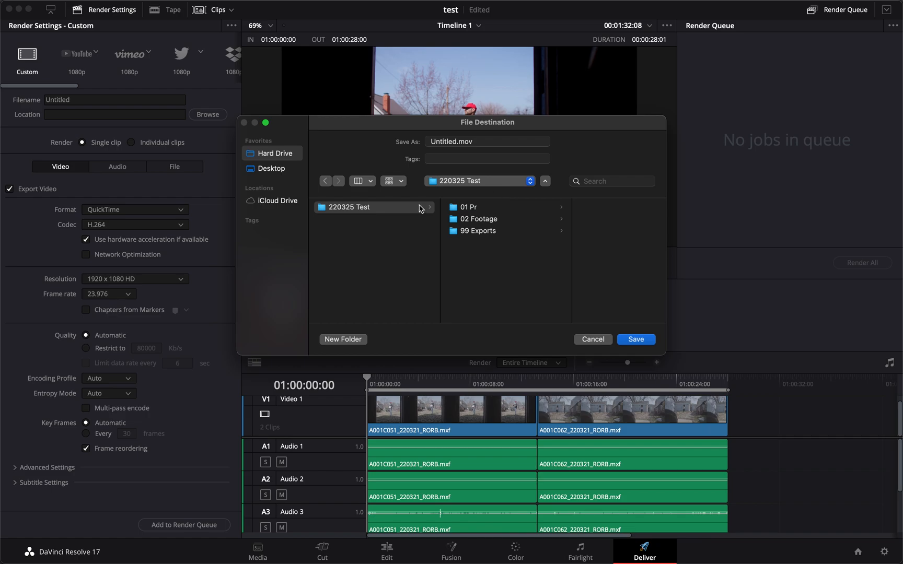
click(479, 220)
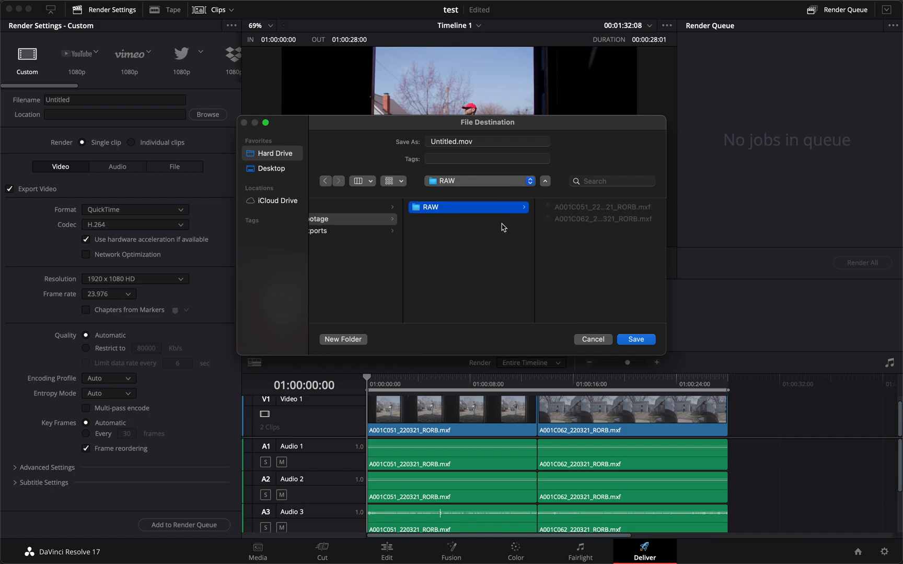
text(Tra)
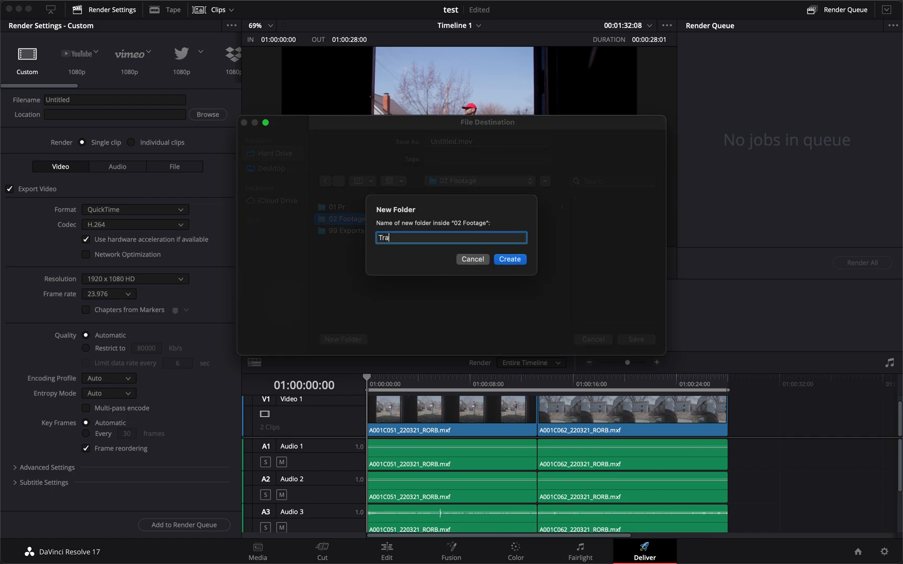
click(510, 259)
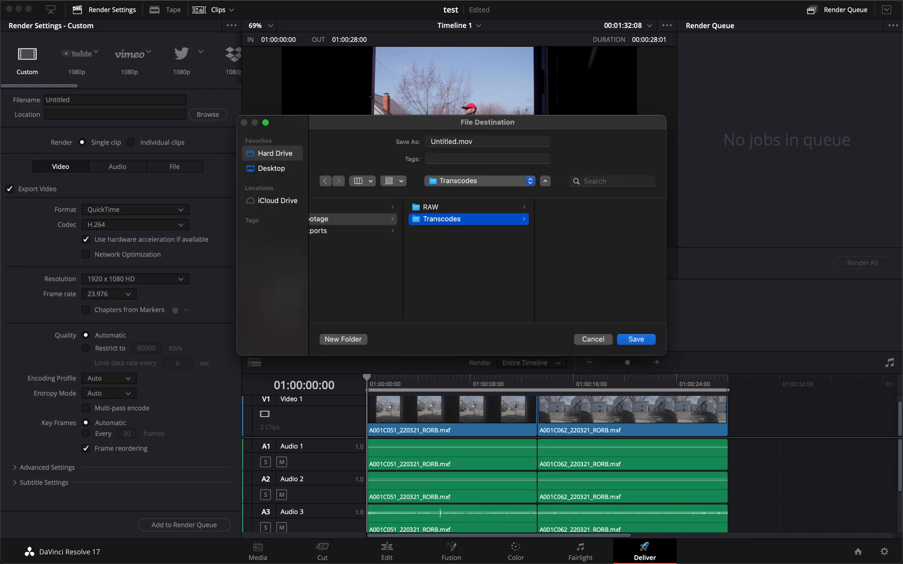
click(636, 338)
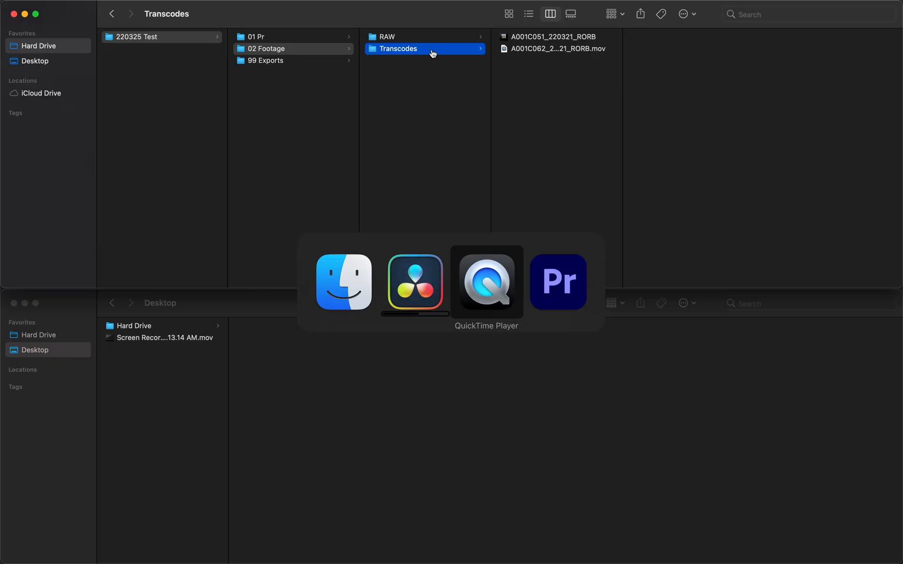
- Start a new Premiere project named test located on the Hard Drive under 220325 Test/01 Pr
click(558, 282)
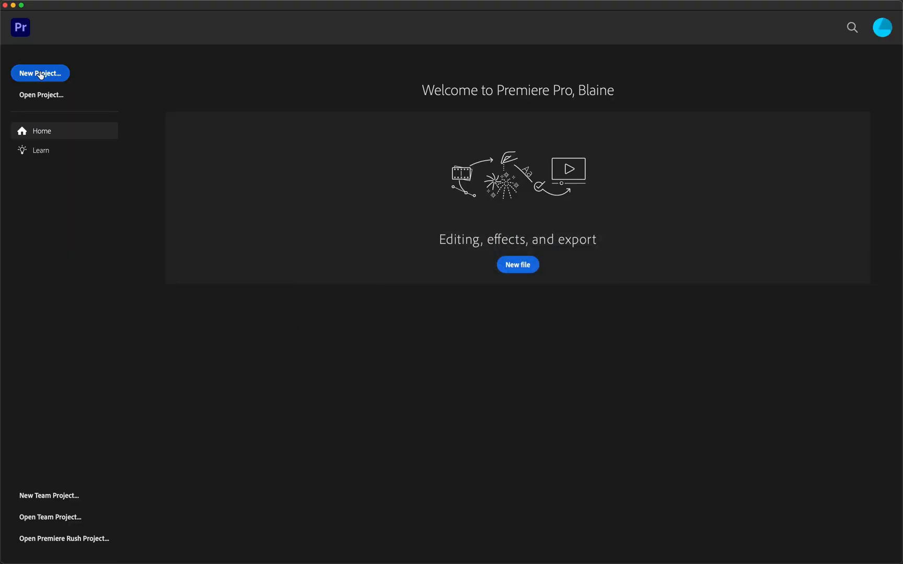
click(39, 74)
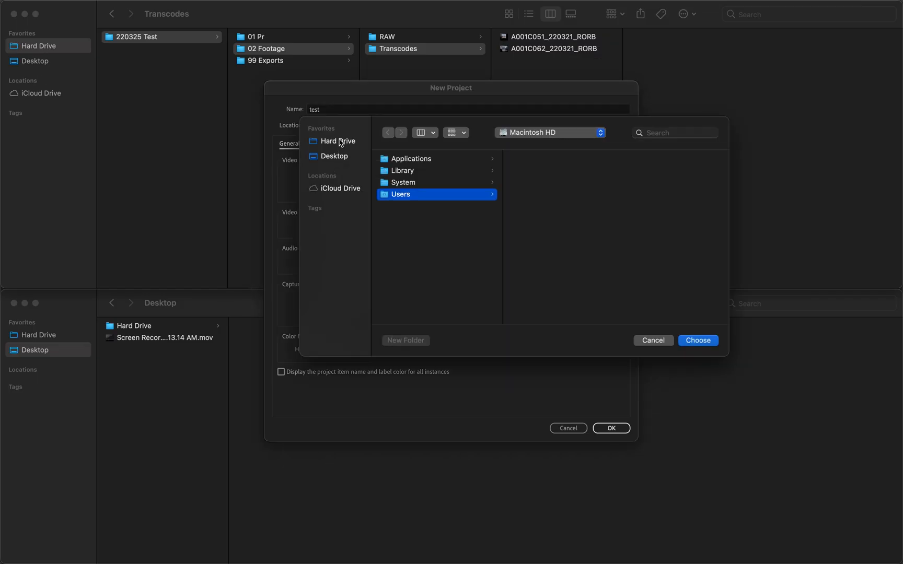
click(337, 141)
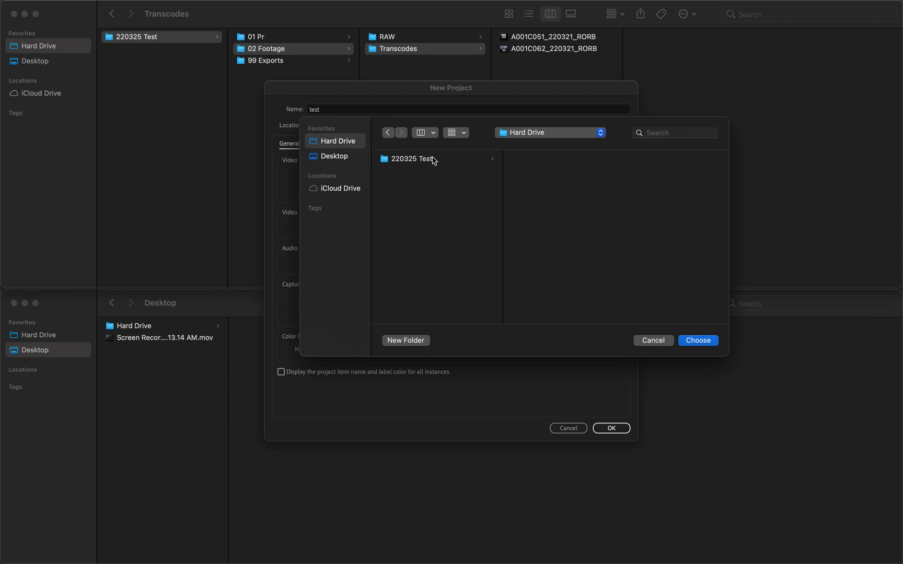
click(413, 159)
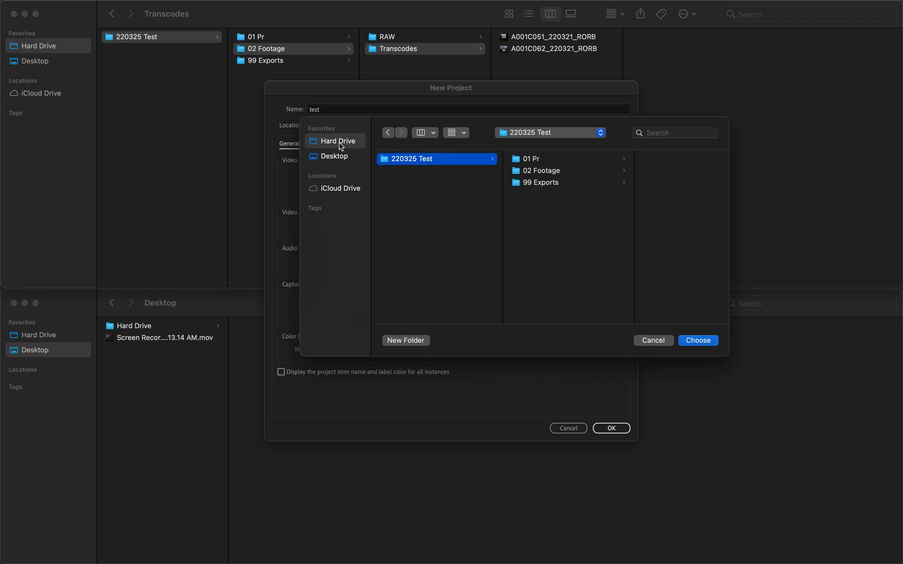
mouse_move(339, 134)
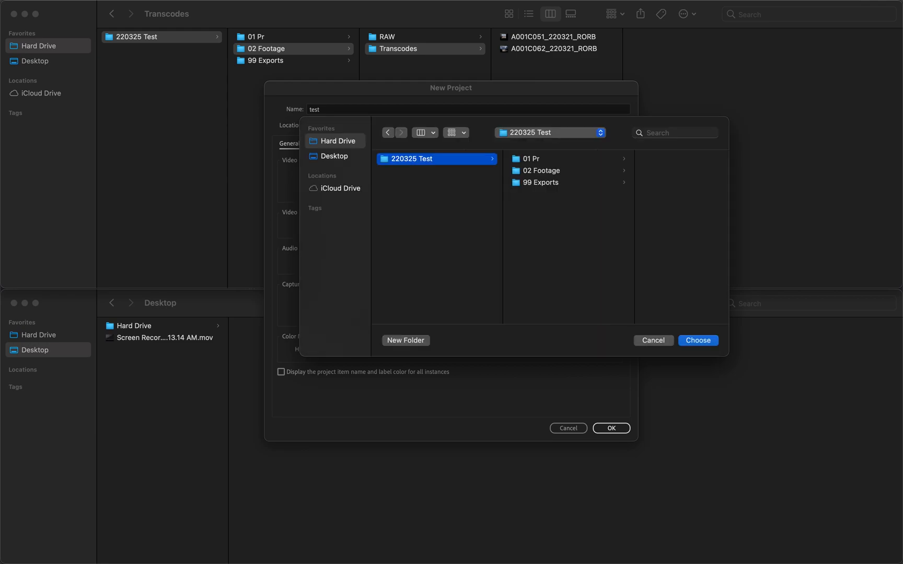
mouse_move(562, 174)
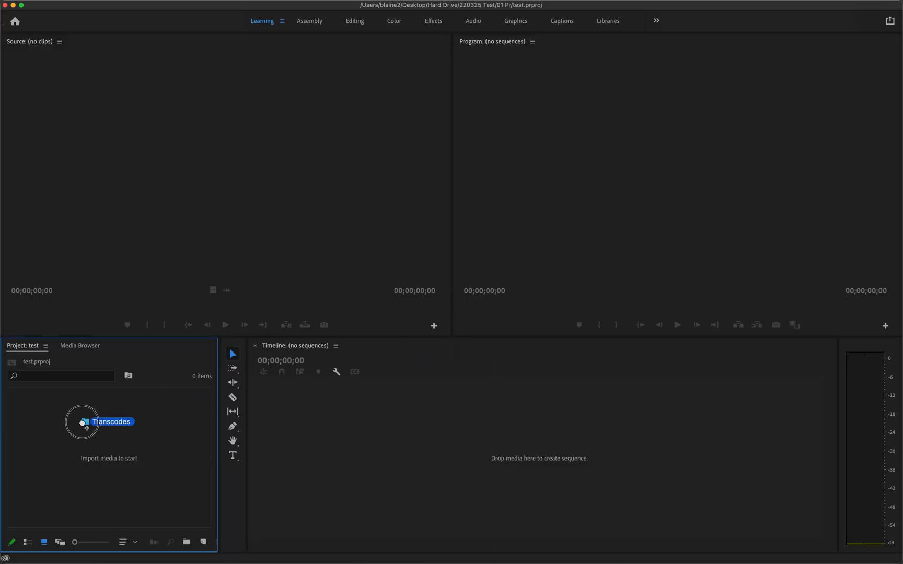
- Razor the first Transcodes clip a few seconds in and return the playhead to the start
double_click(85, 422)
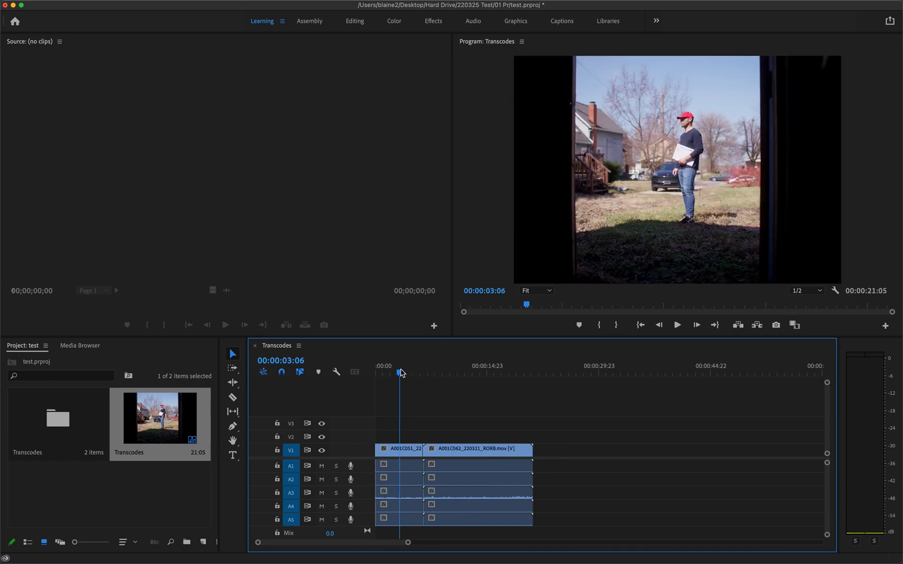
click(439, 372)
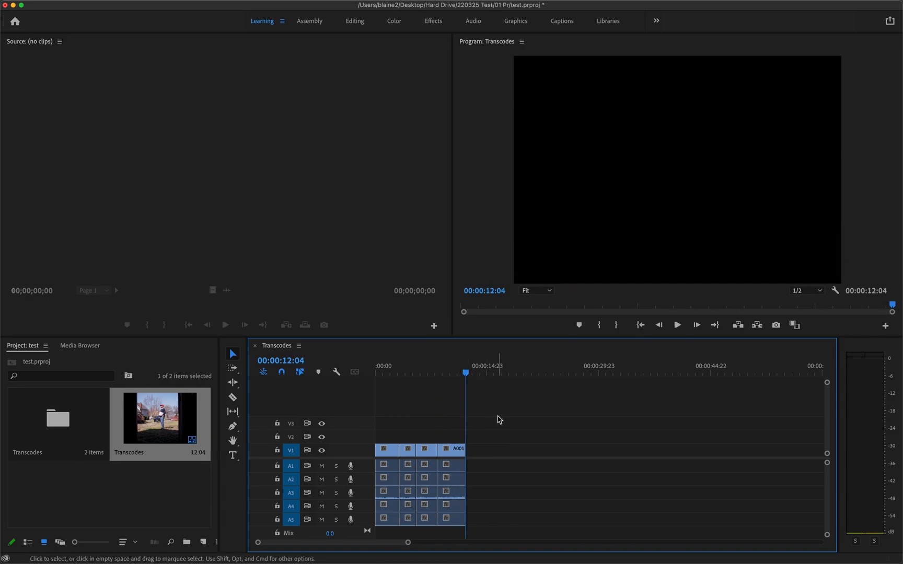
drag(465, 373, 423, 362)
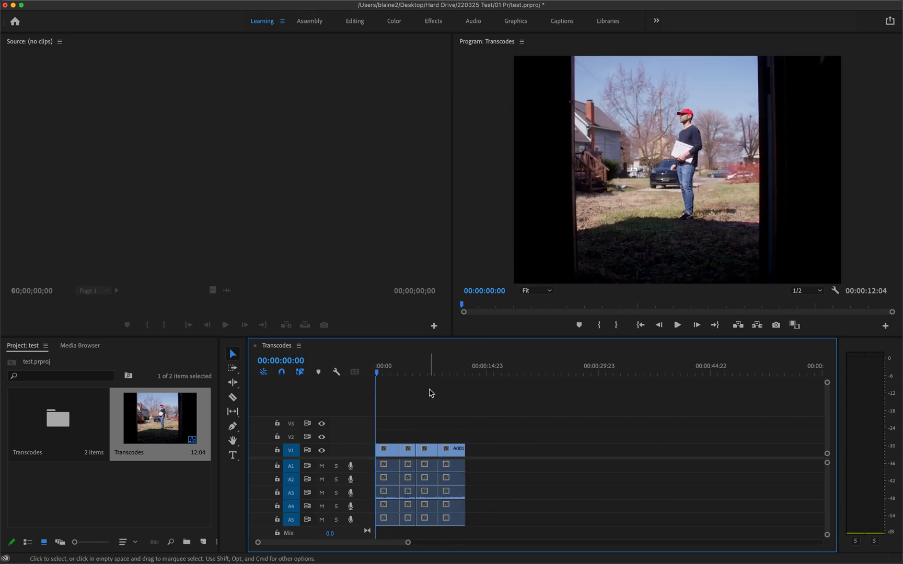
- Save the Transcodes sequence as Final Cut Pro XML into 80 Color/XML
click(84, 6)
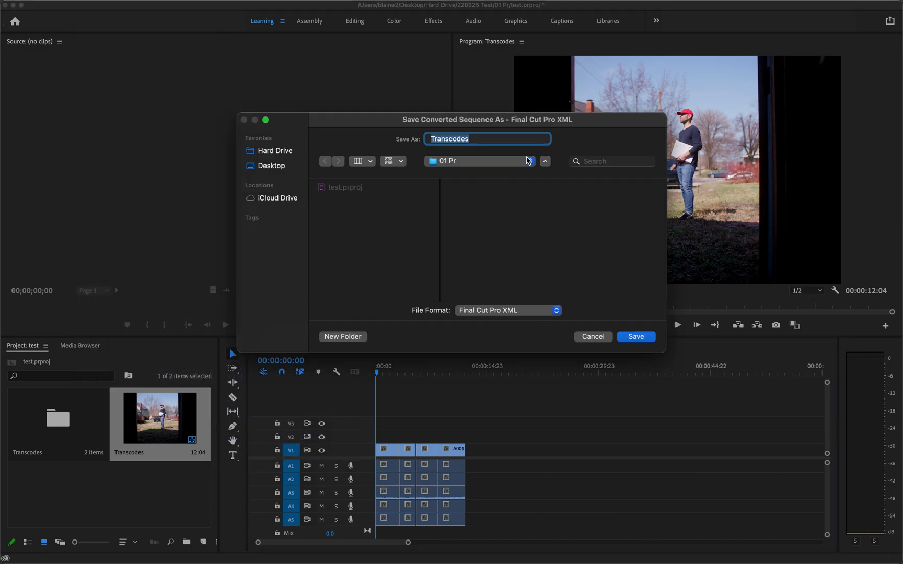
click(342, 336)
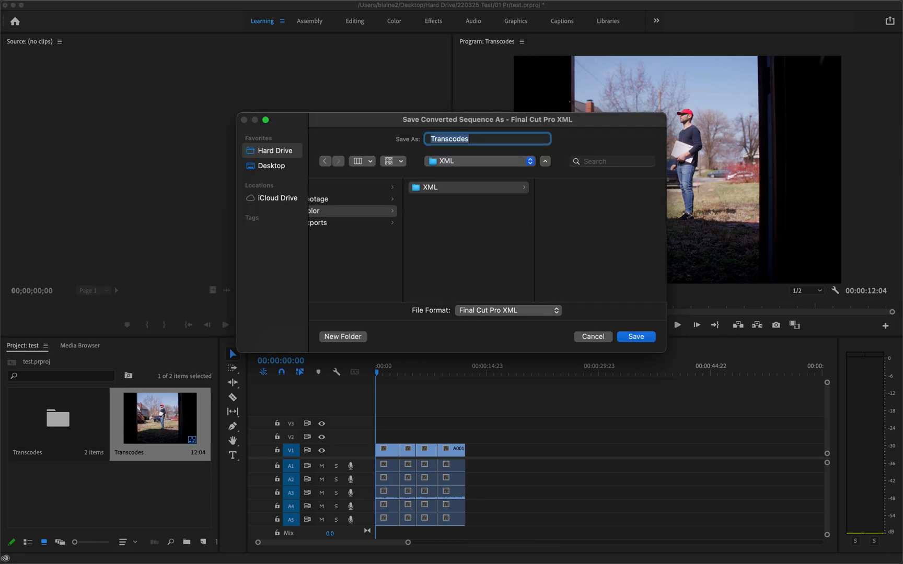
click(636, 336)
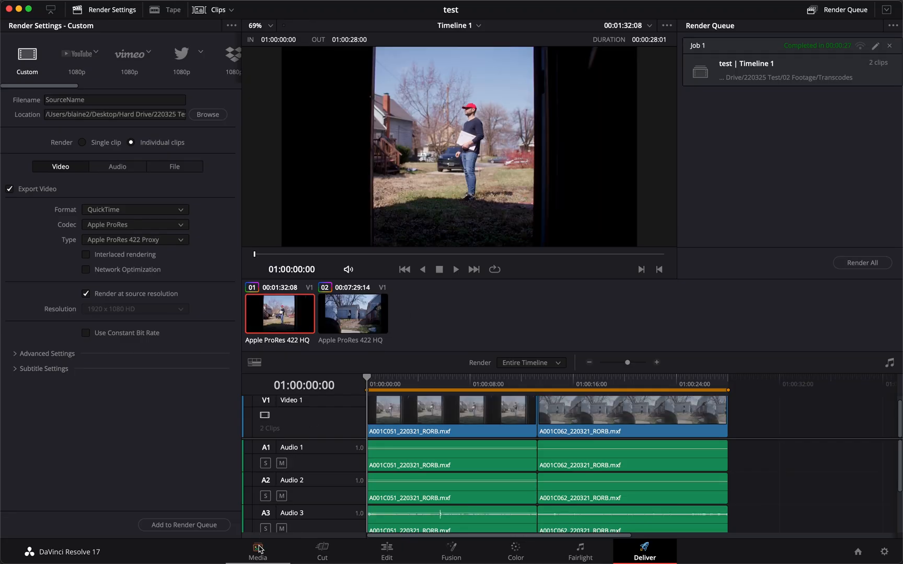
- Import Transcodes.xml from 80 Color/XML as a new timeline and open it on the Color page
click(257, 547)
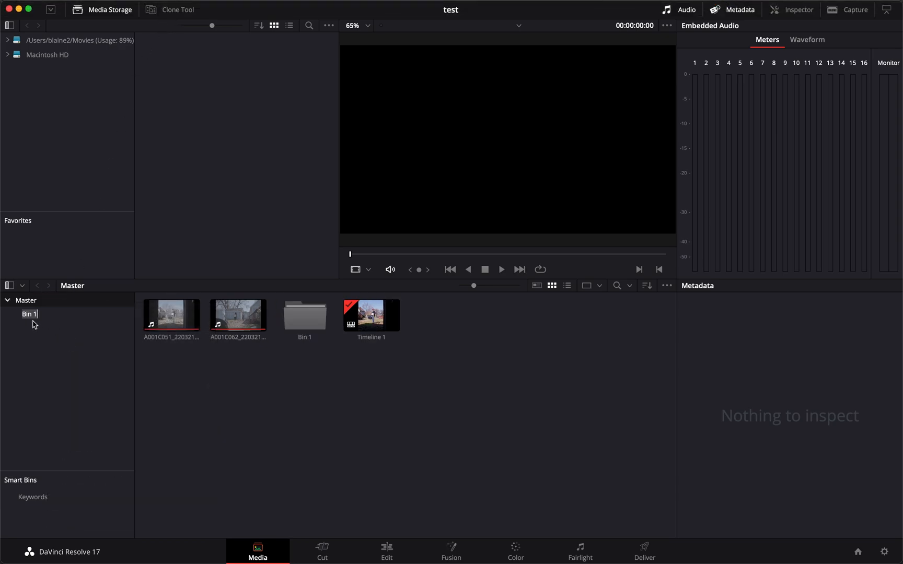
click(108, 7)
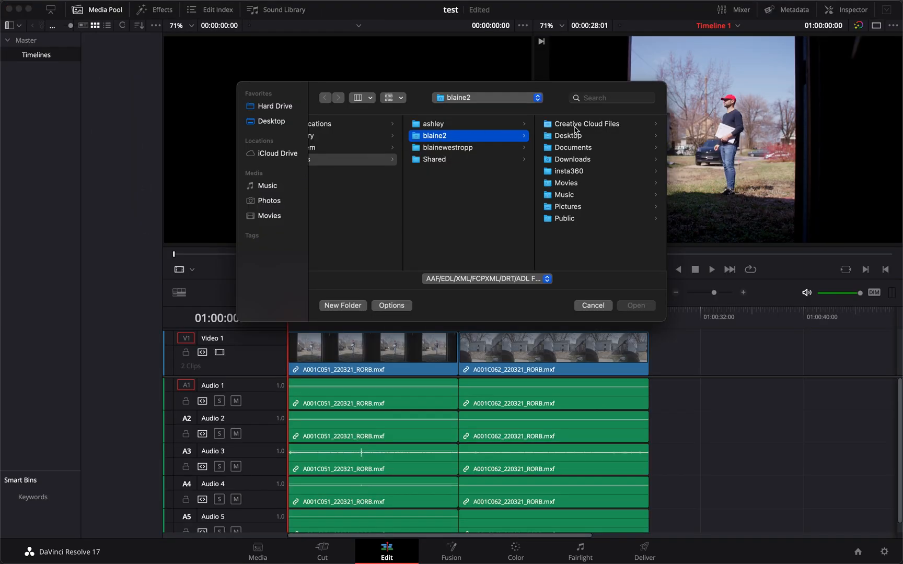
mouse_move(357, 153)
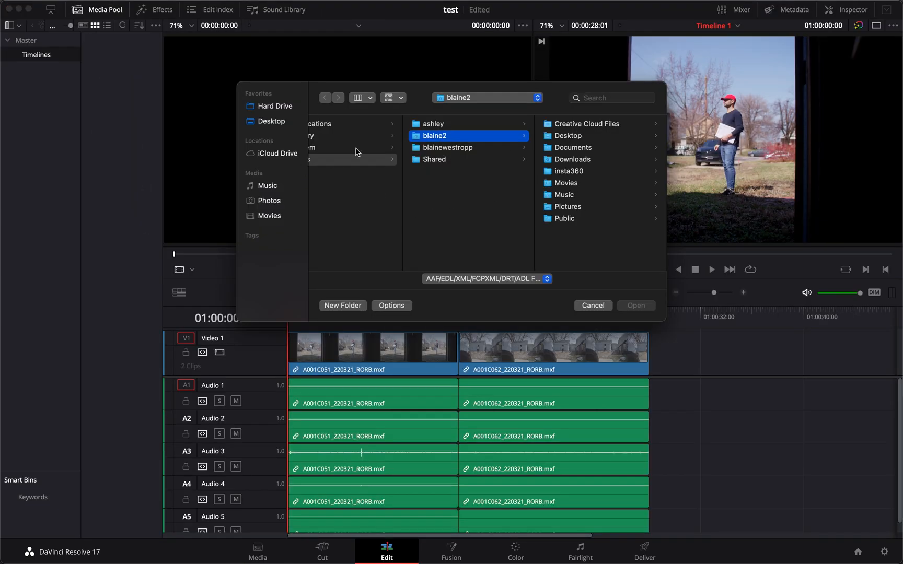
mouse_move(615, 130)
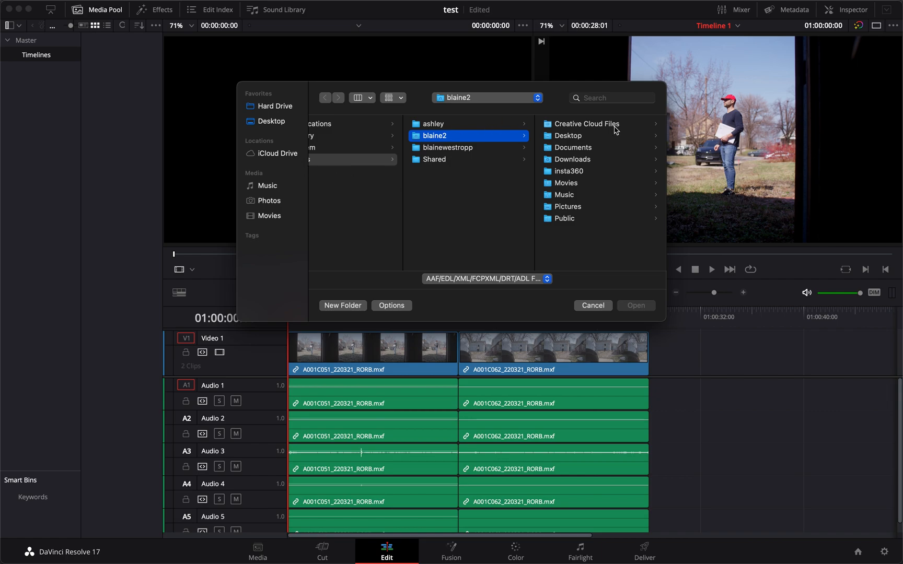
mouse_move(393, 112)
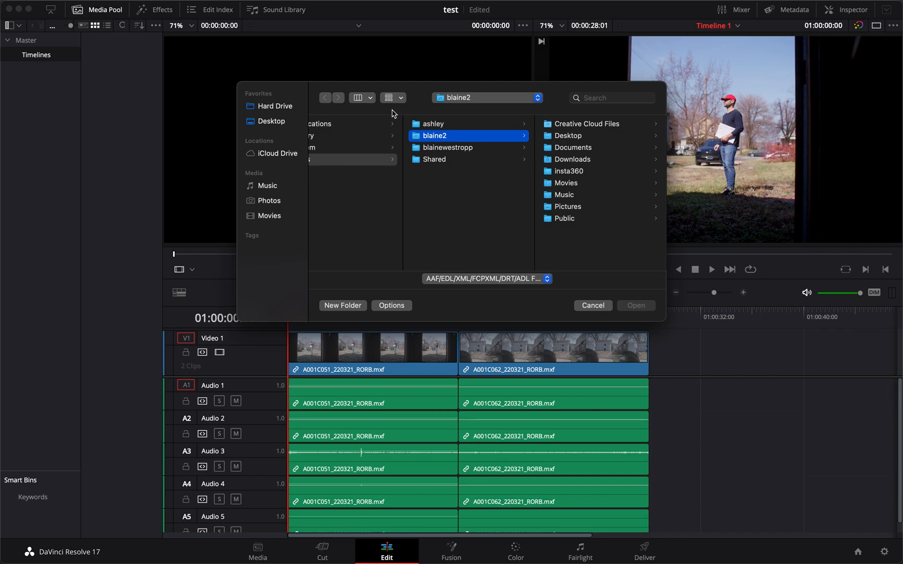
mouse_move(443, 214)
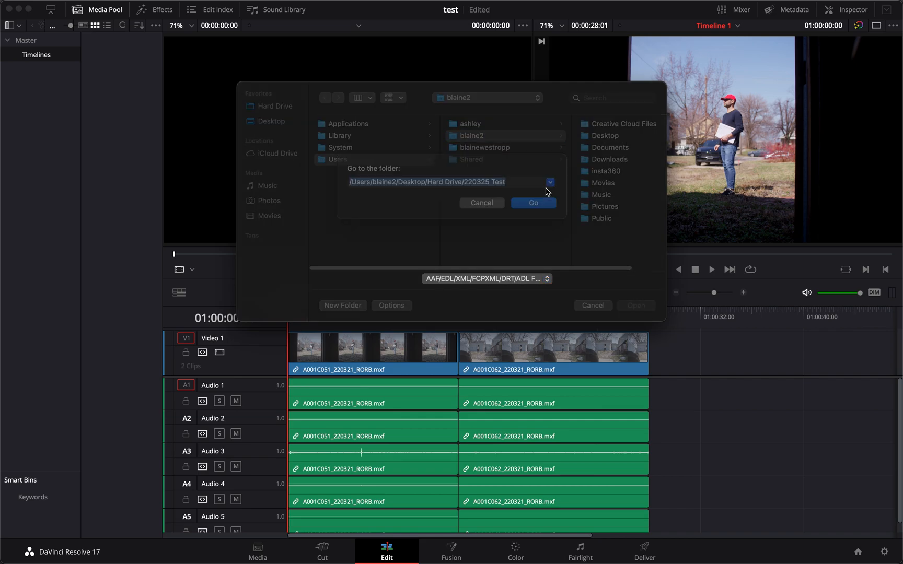
click(533, 202)
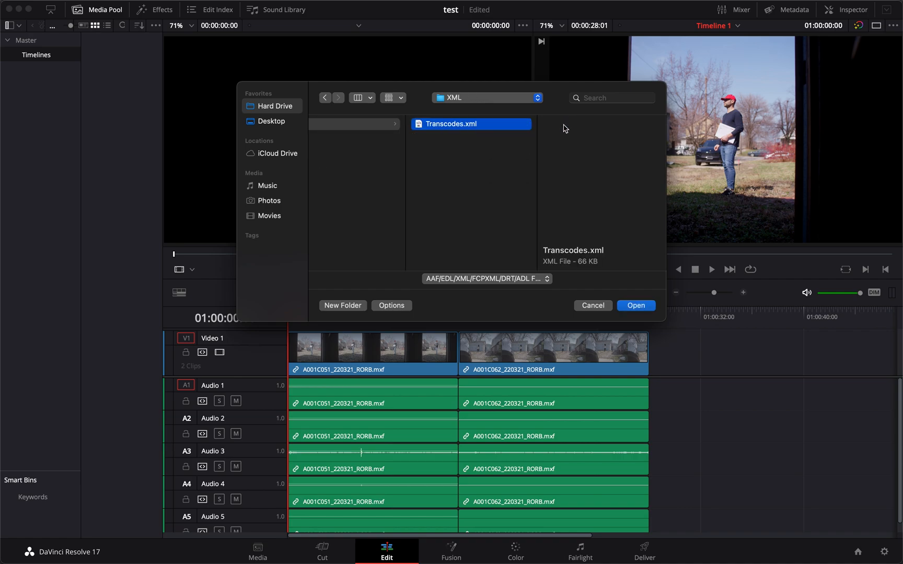
click(636, 306)
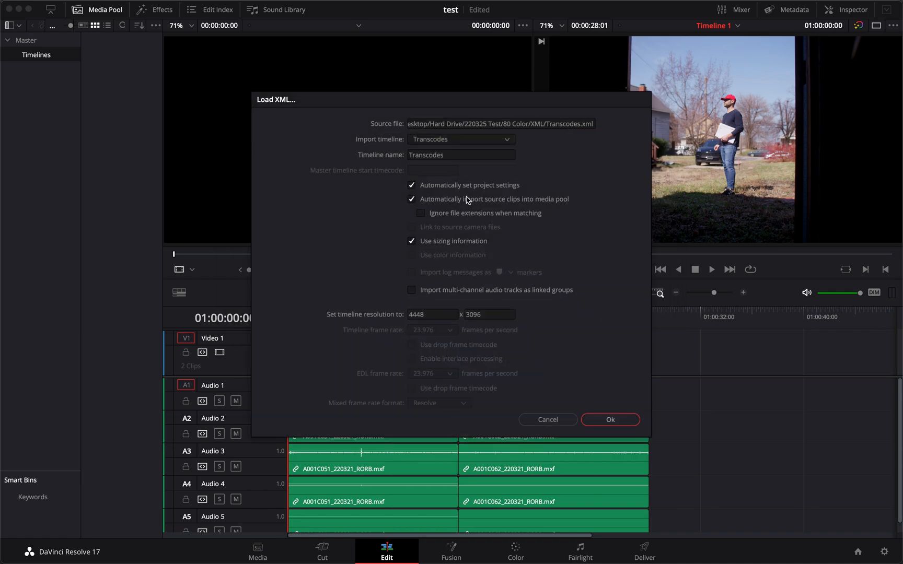
click(610, 420)
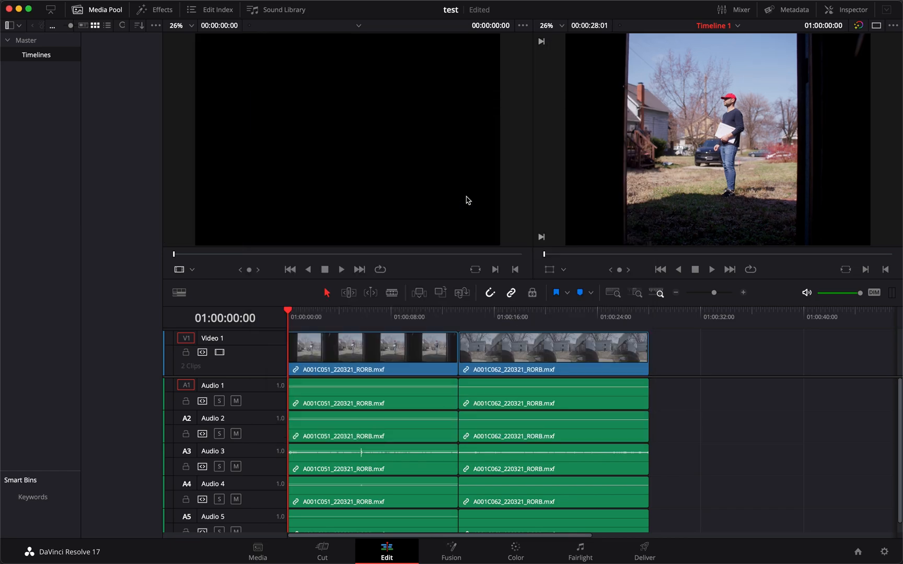
click(515, 559)
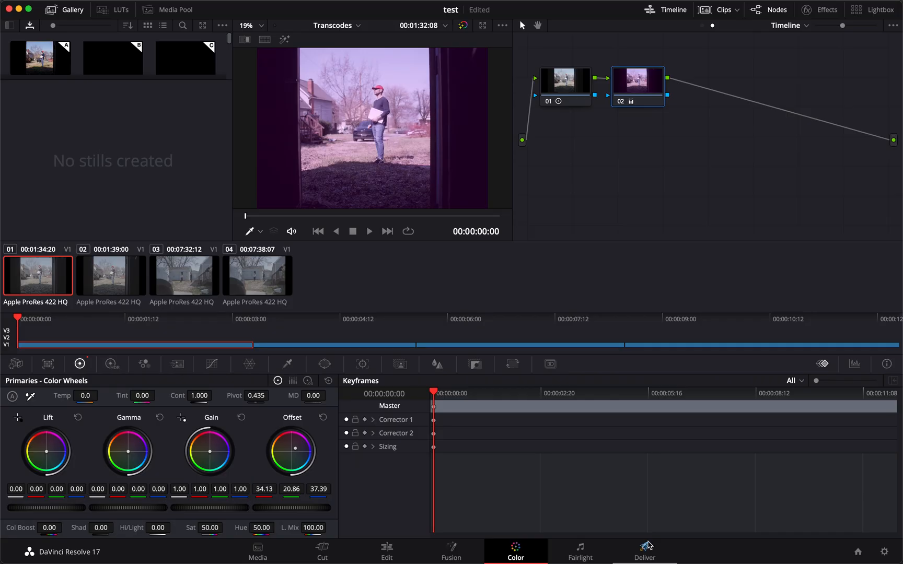
- Set the render location to a new Renders folder inside 80 Color
click(645, 548)
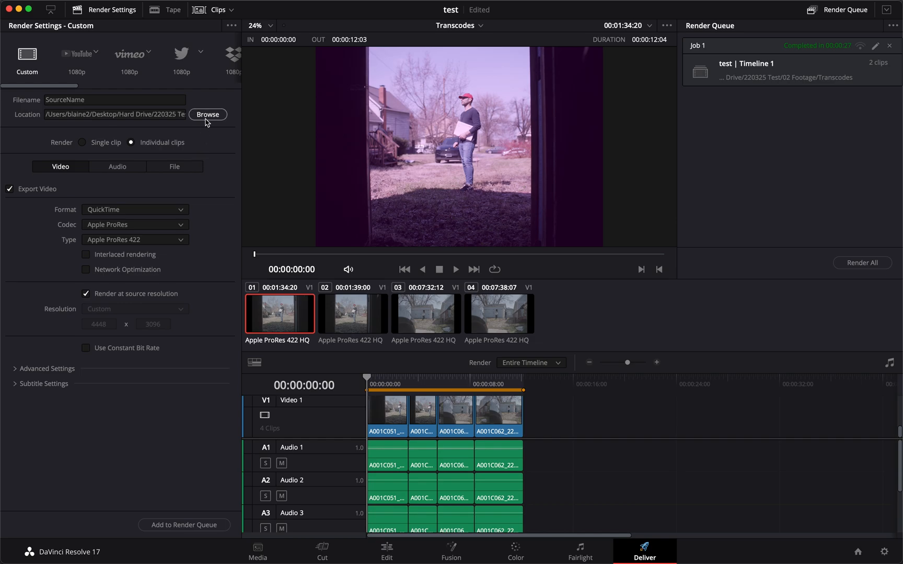
click(207, 115)
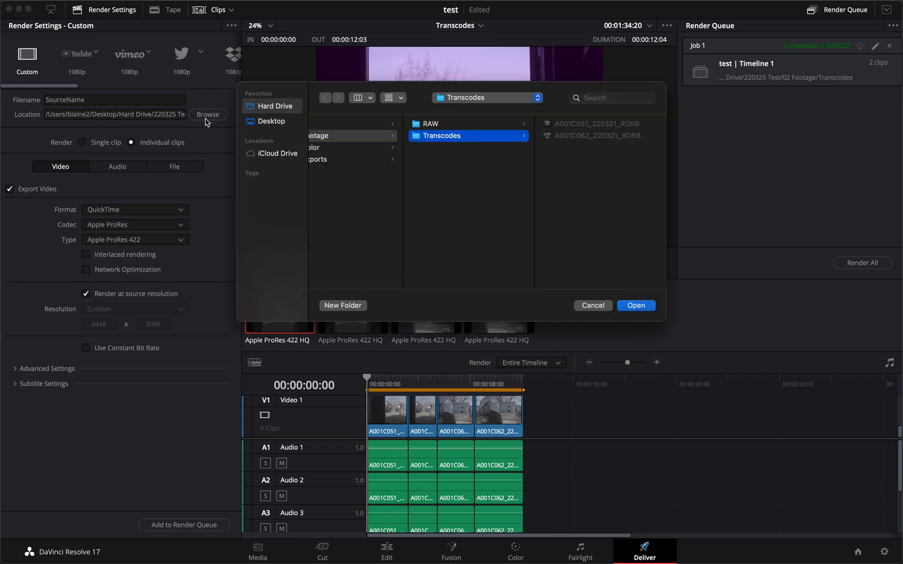
mouse_move(447, 152)
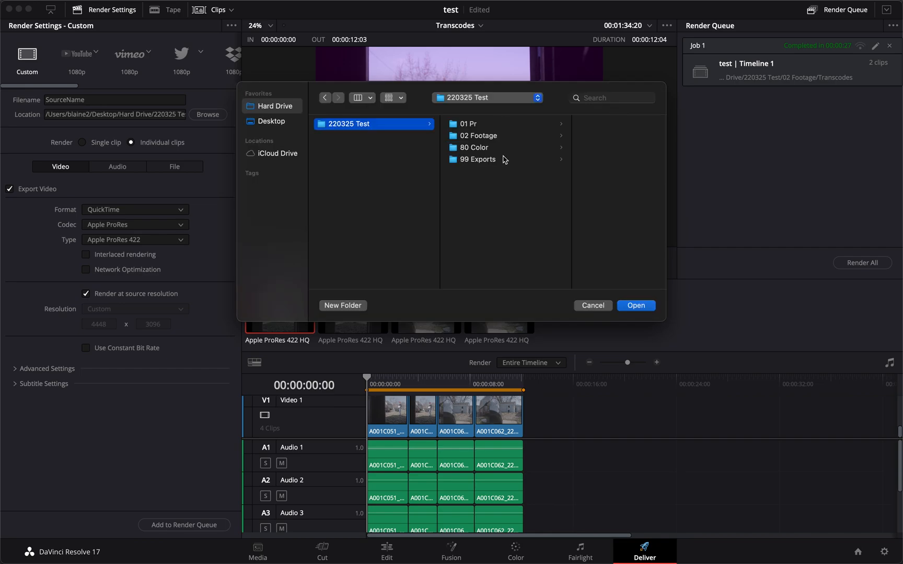
click(342, 306)
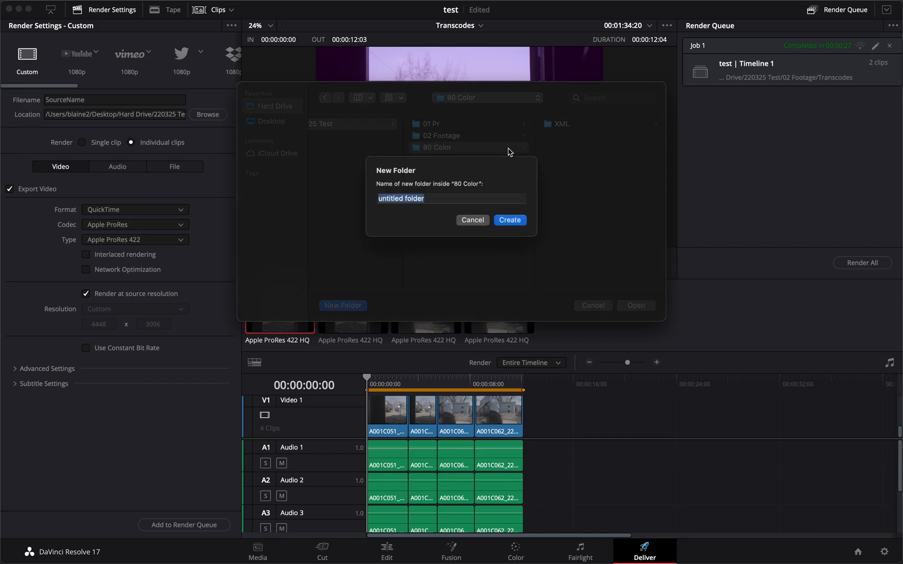
click(472, 219)
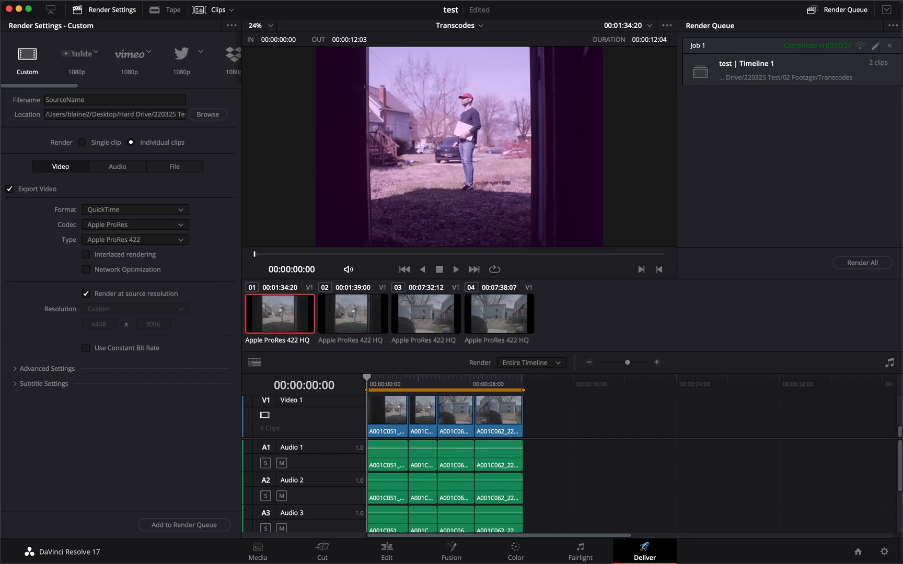
- Queue the four Transcodes clips and start rendering them
click(198, 525)
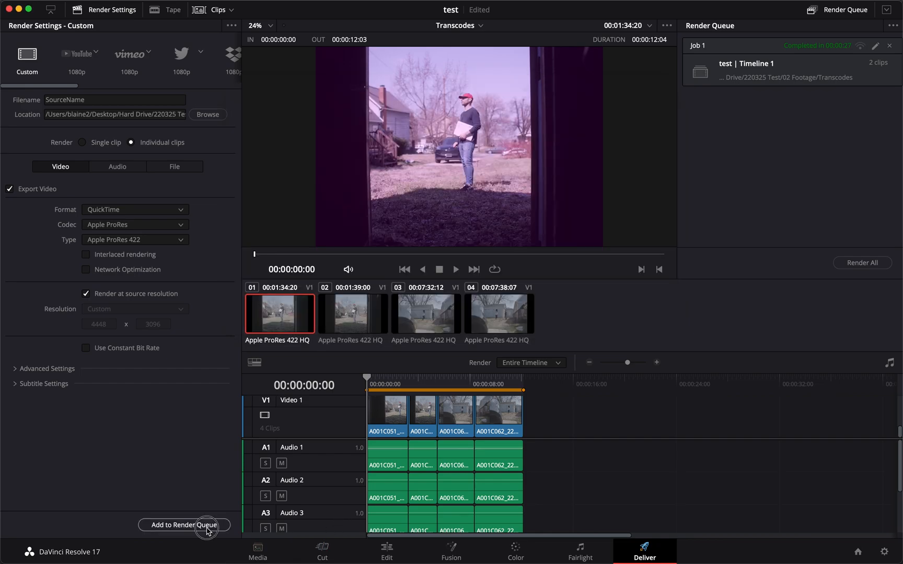
click(184, 526)
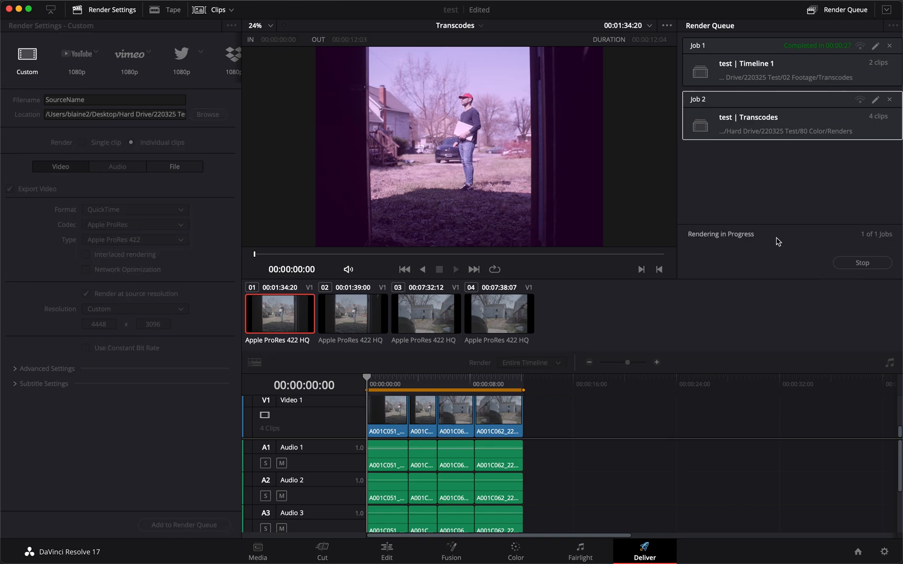
- Export the Transcodes timeline as FCP 7 XML toward Hard Drive/220325 Test, then return to Premiere Pro
click(387, 547)
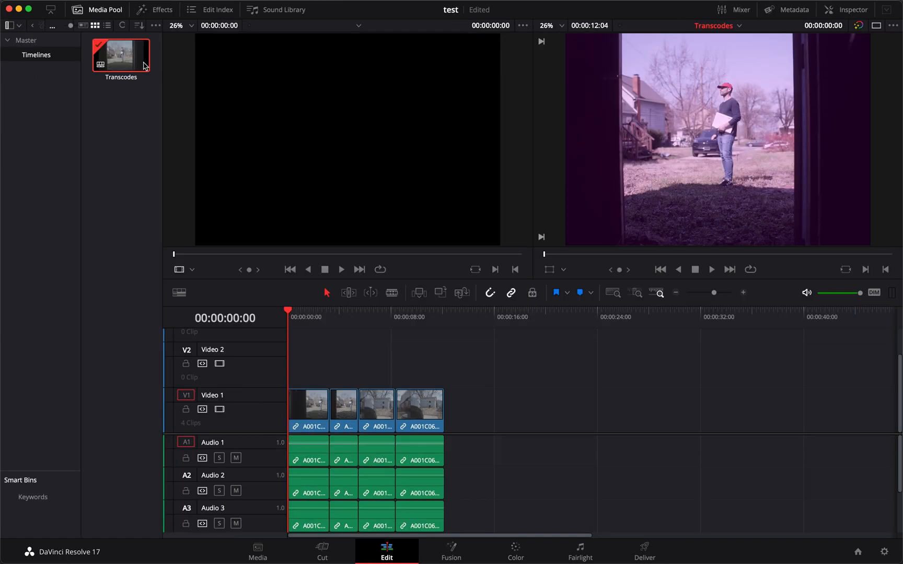
click(103, 6)
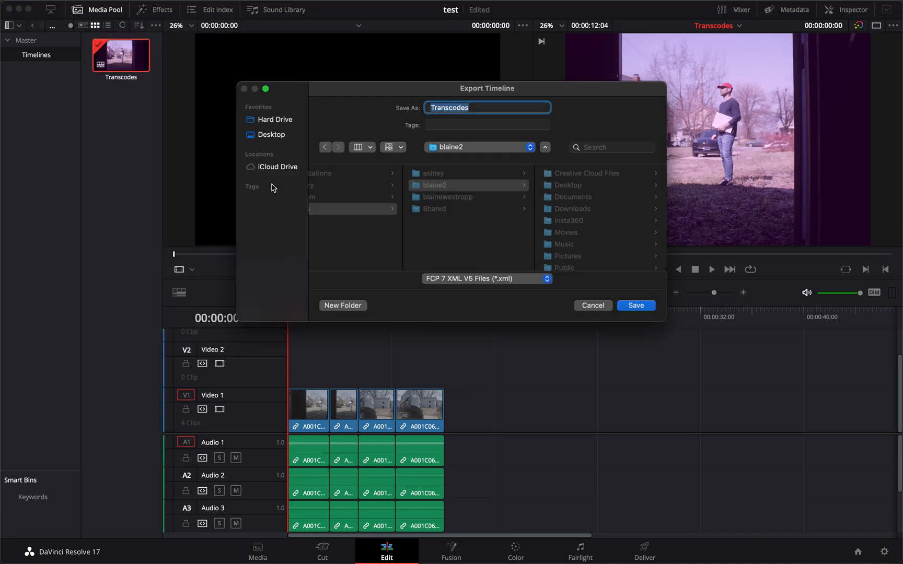
click(275, 120)
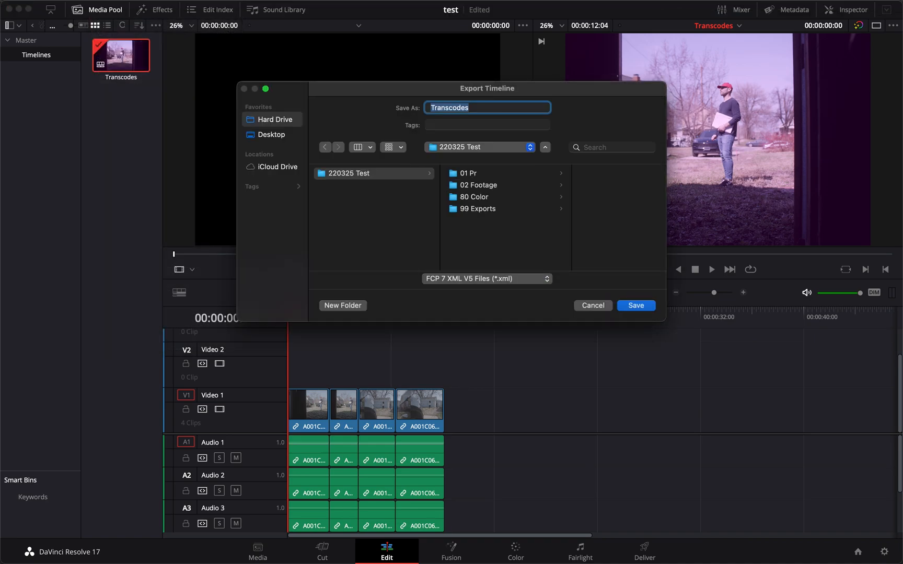
key(Cmd+Tab)
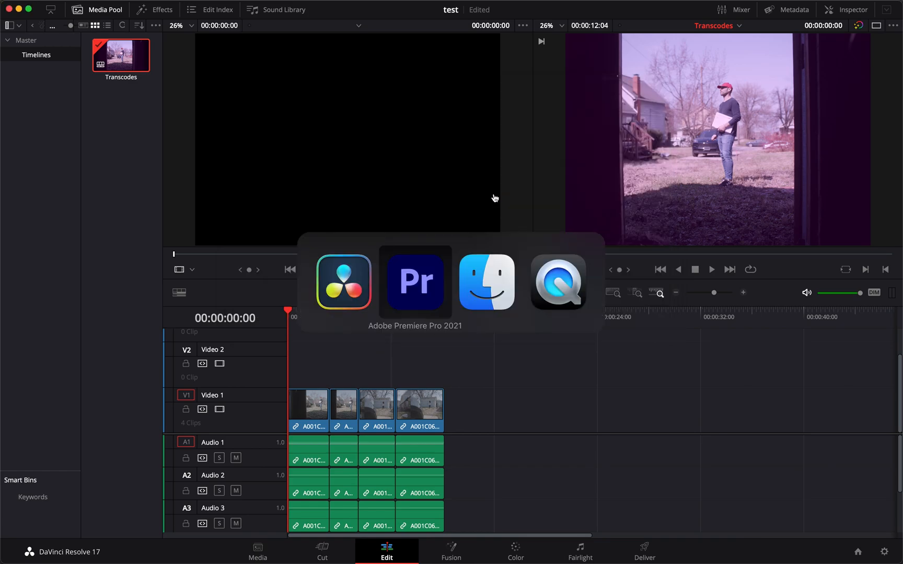
- Import Transcodes.xml from the 220325 Test > 80 Color renders folder into the project
click(415, 283)
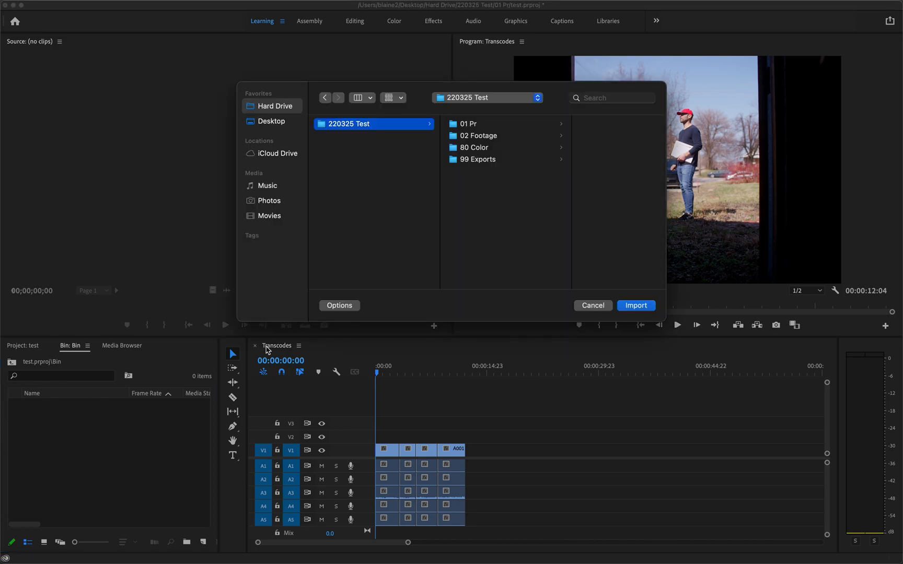
click(474, 124)
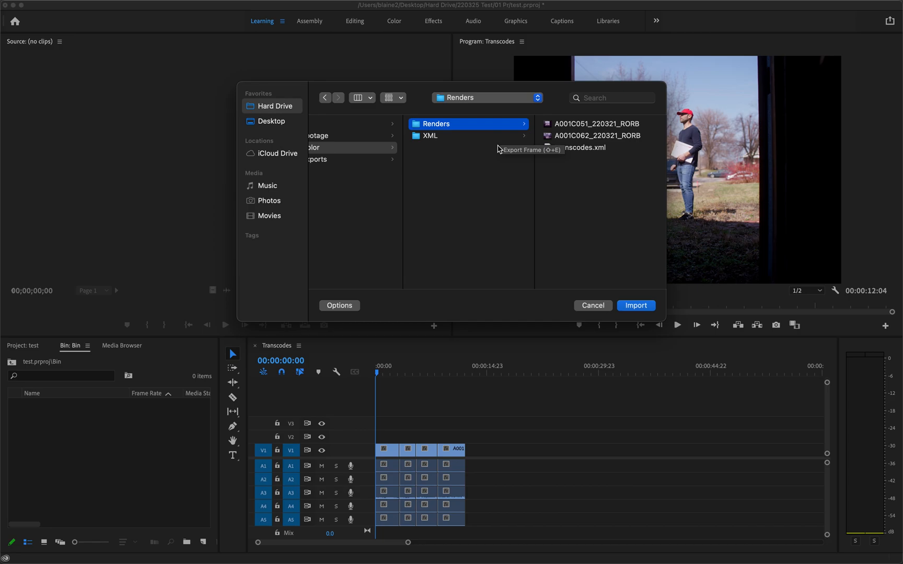
click(636, 306)
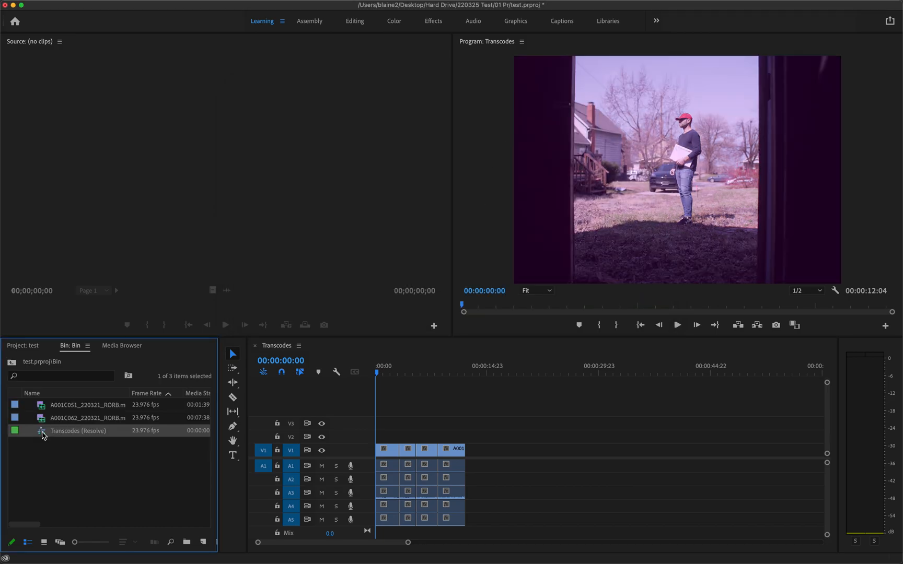
- Load the Transcodes (Resolve) sequence with its two graded clips into the timeline
double_click(77, 431)
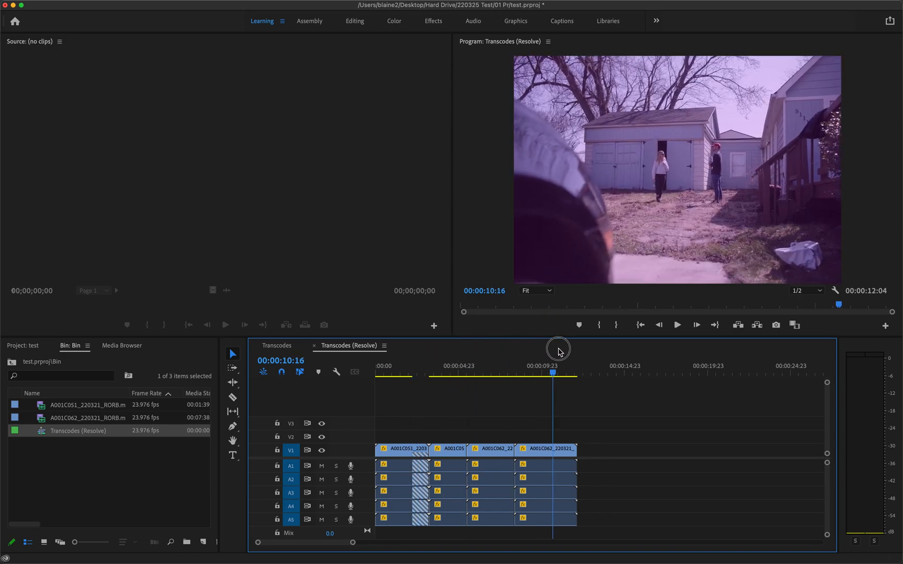
click(404, 373)
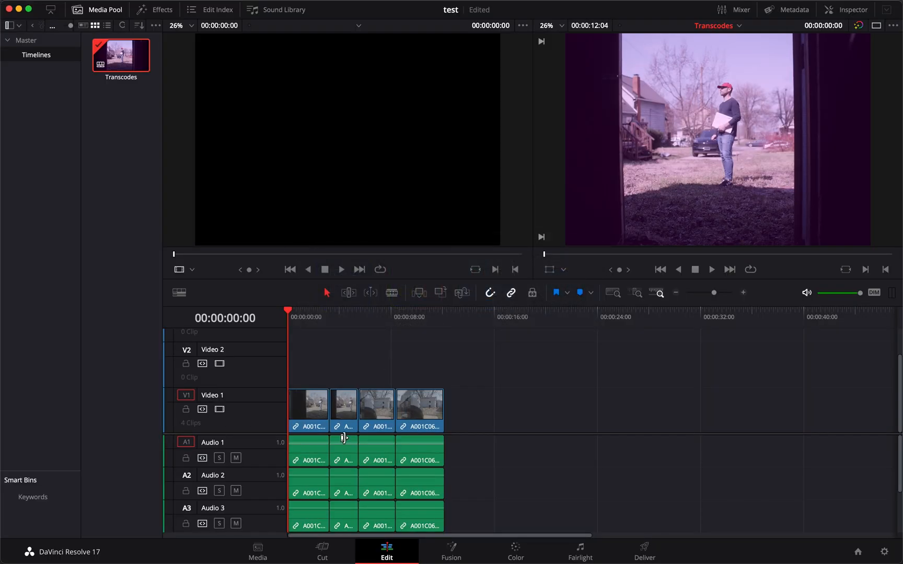
- Export the Transcodes (Resolve) sequence as a ProRes .mov, browsing 220325 Test for its destination
click(642, 556)
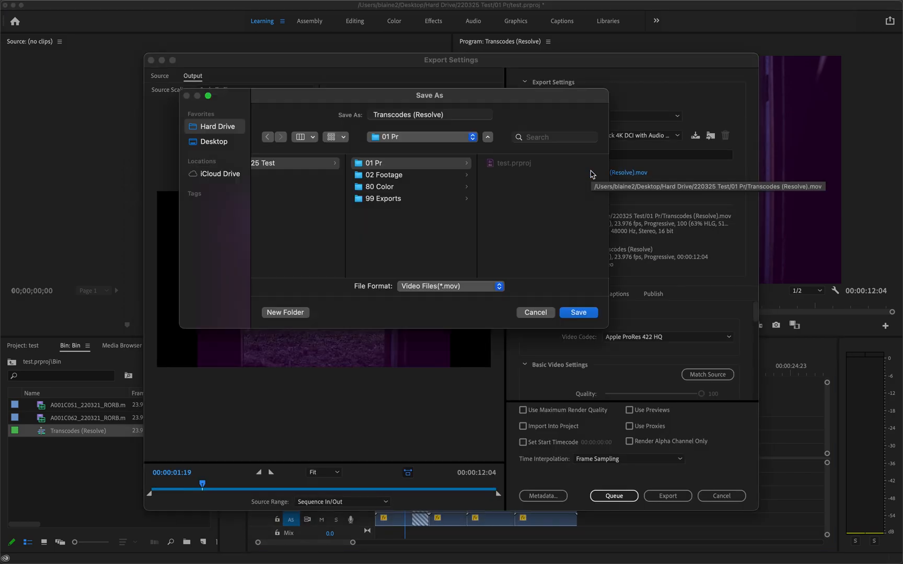
mouse_move(431, 186)
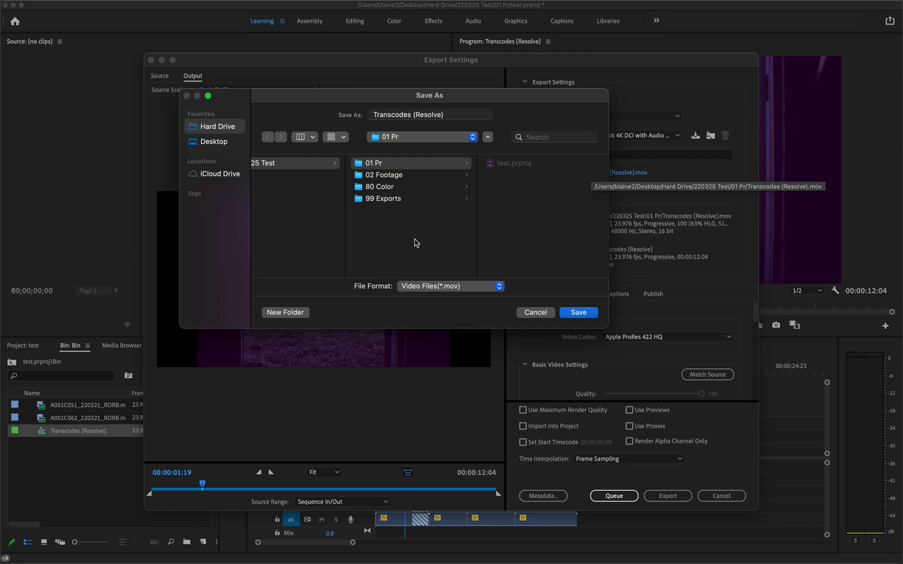
click(383, 199)
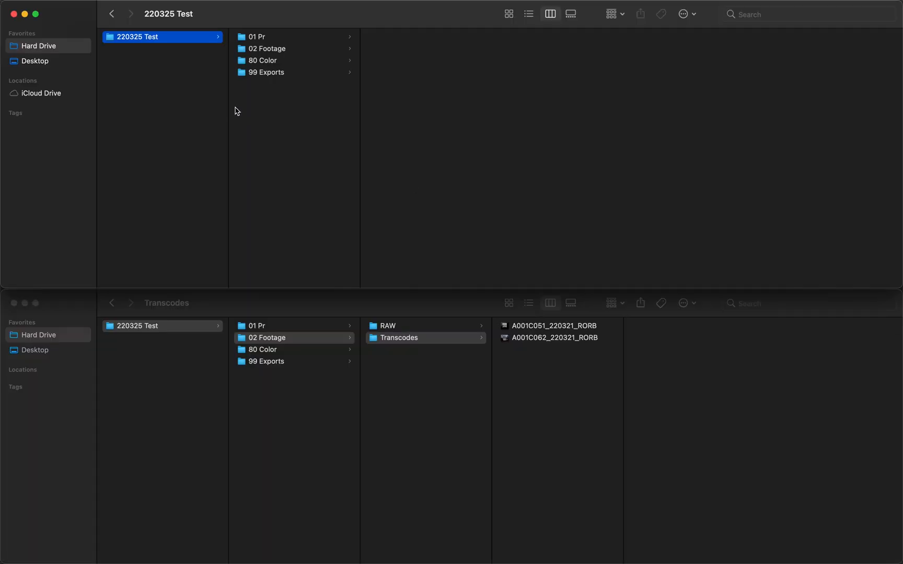
mouse_move(279, 43)
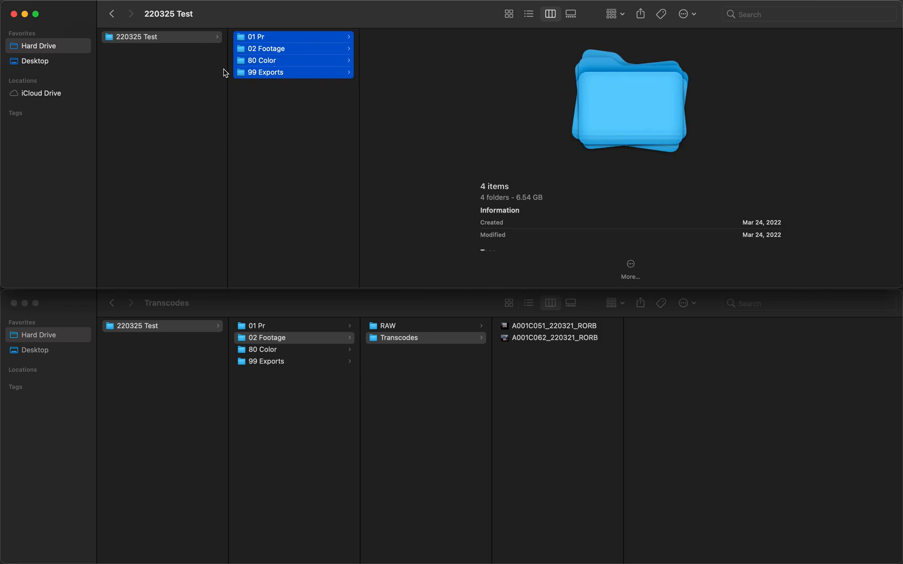
- Browse 220325 Test into 02 Footage, showing the RAW and Transcodes clip folders' contents
click(137, 37)
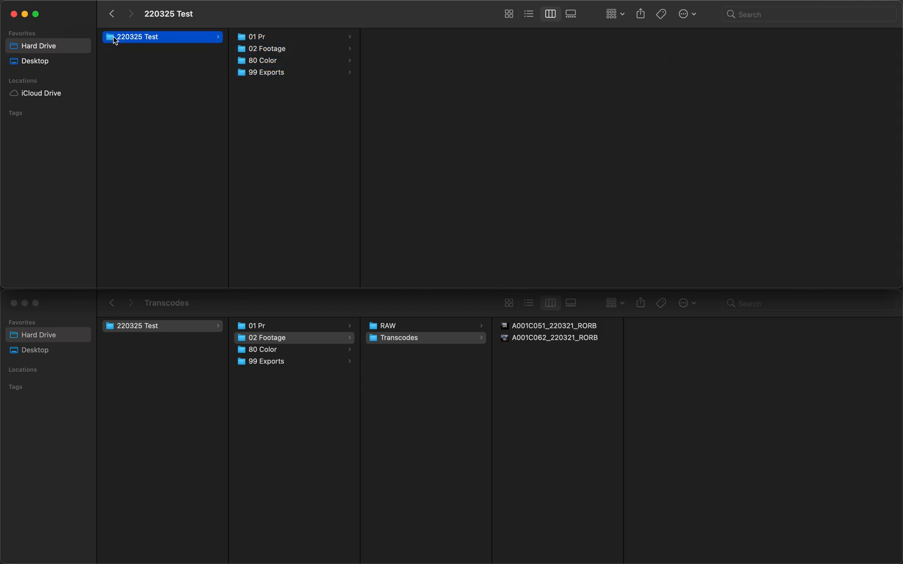
mouse_move(227, 72)
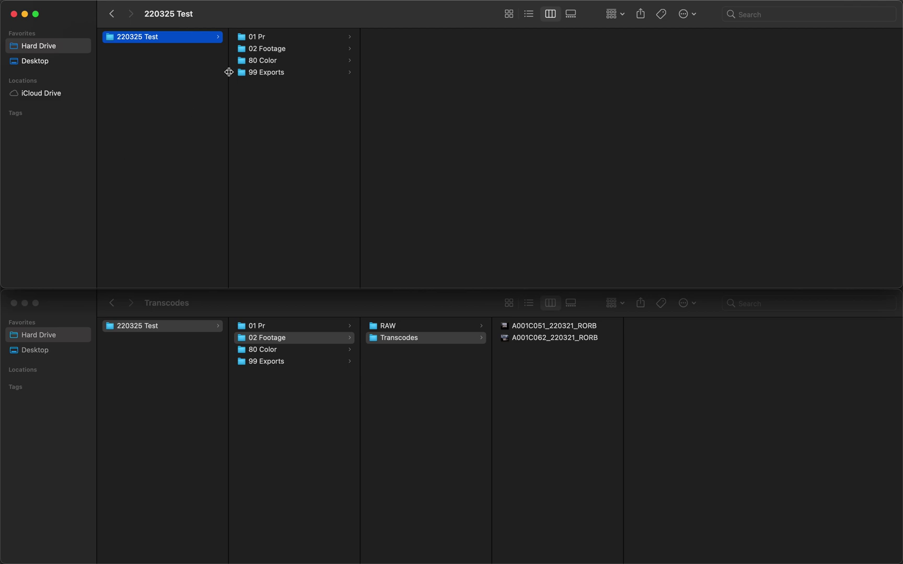
mouse_move(257, 148)
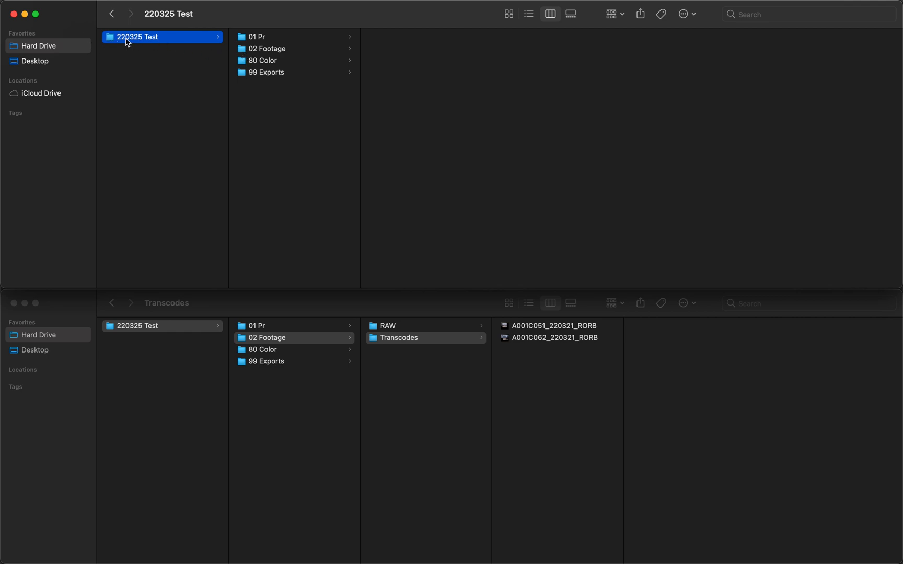
mouse_move(136, 56)
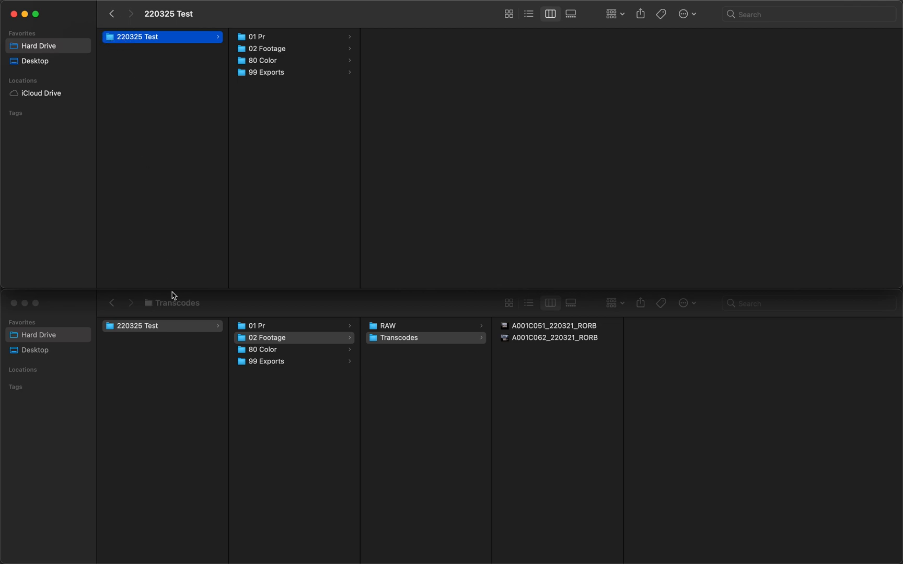
click(272, 101)
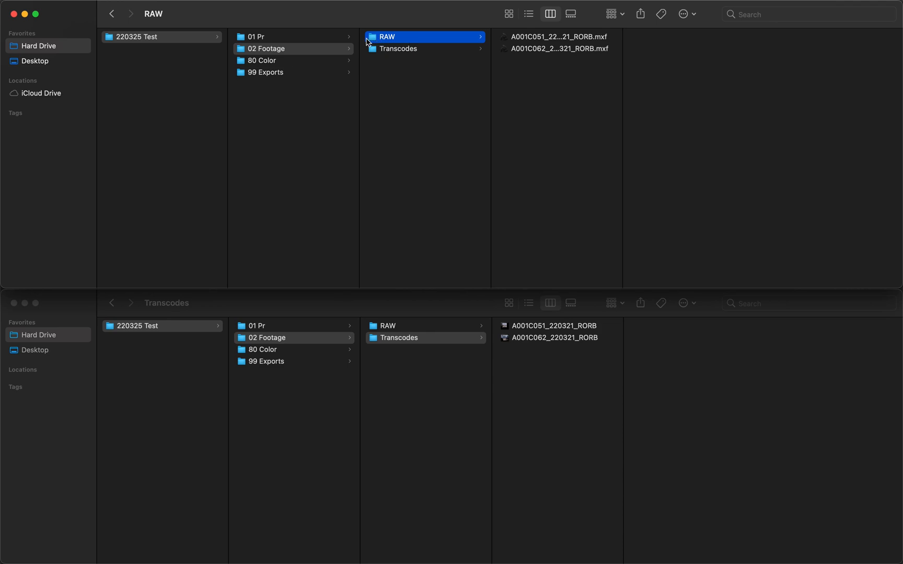
mouse_move(273, 109)
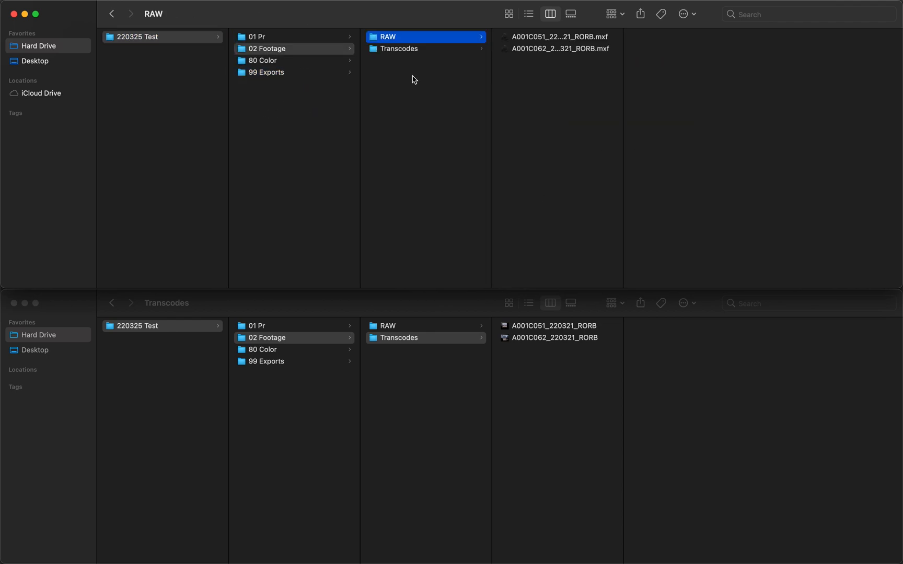
mouse_move(312, 147)
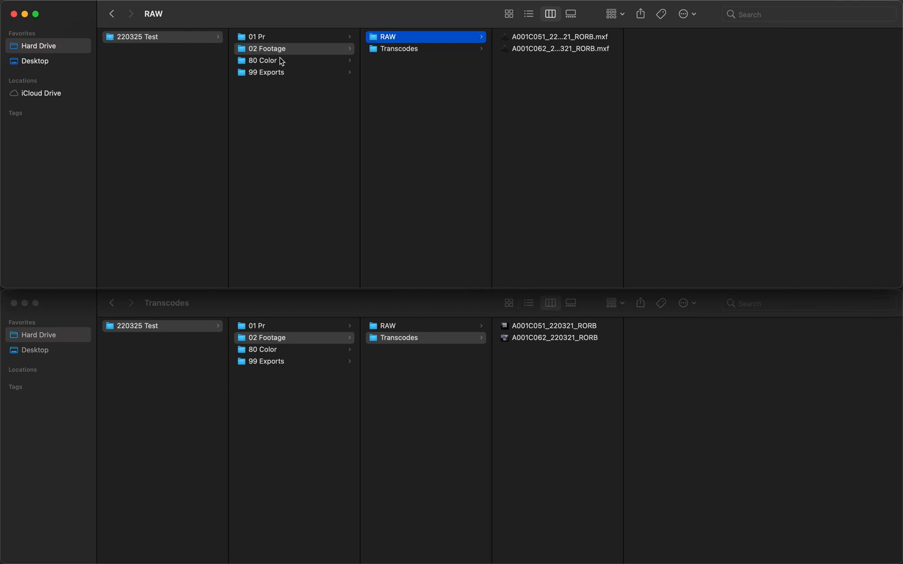
mouse_move(94, 50)
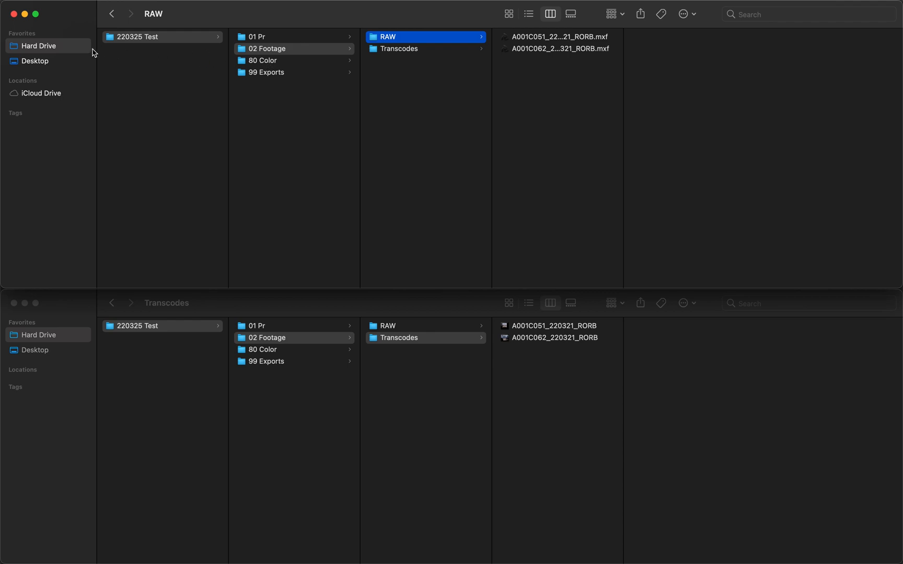
mouse_move(183, 59)
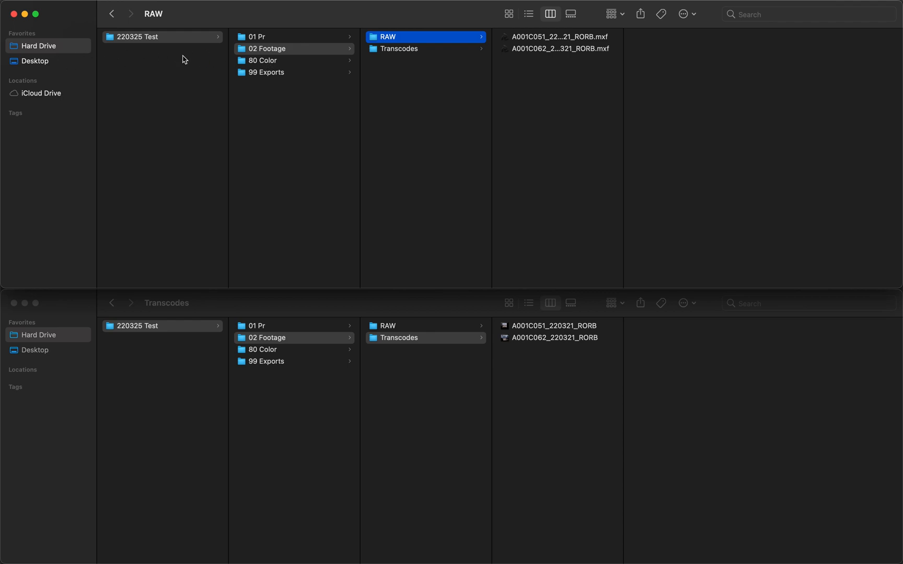
mouse_move(241, 51)
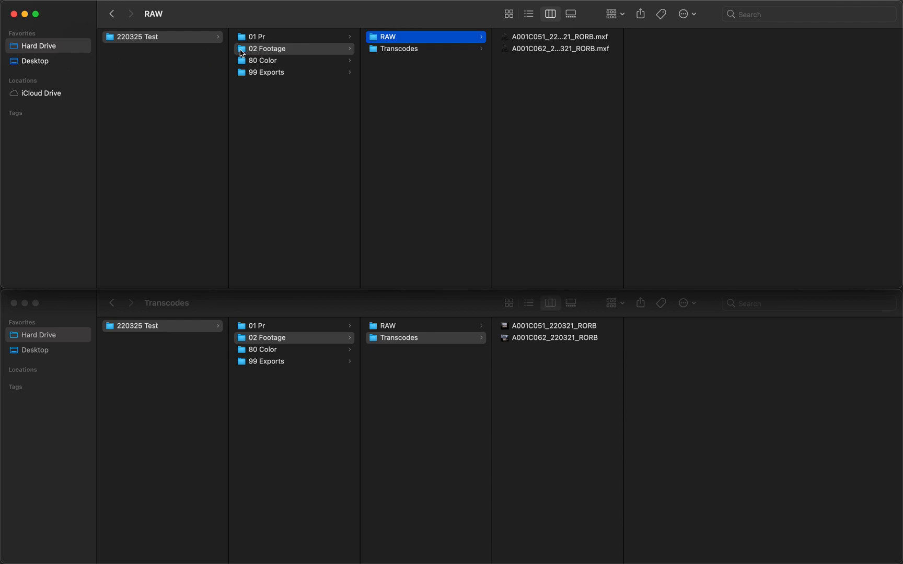
mouse_move(431, 41)
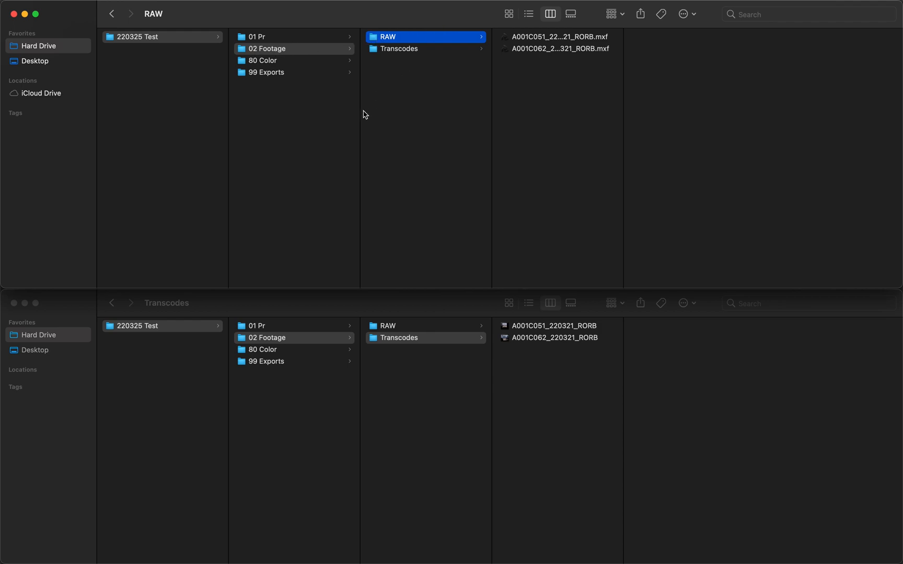
mouse_move(448, 42)
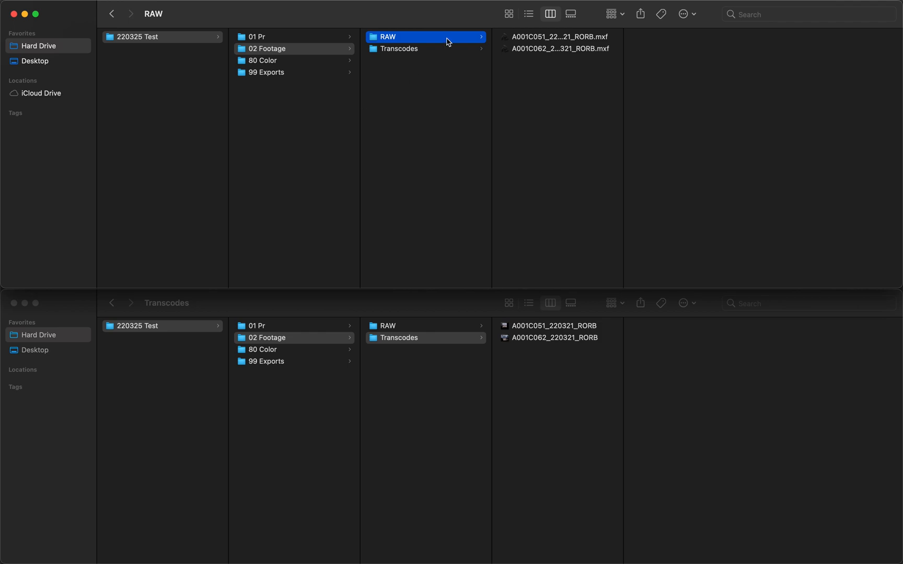
click(399, 49)
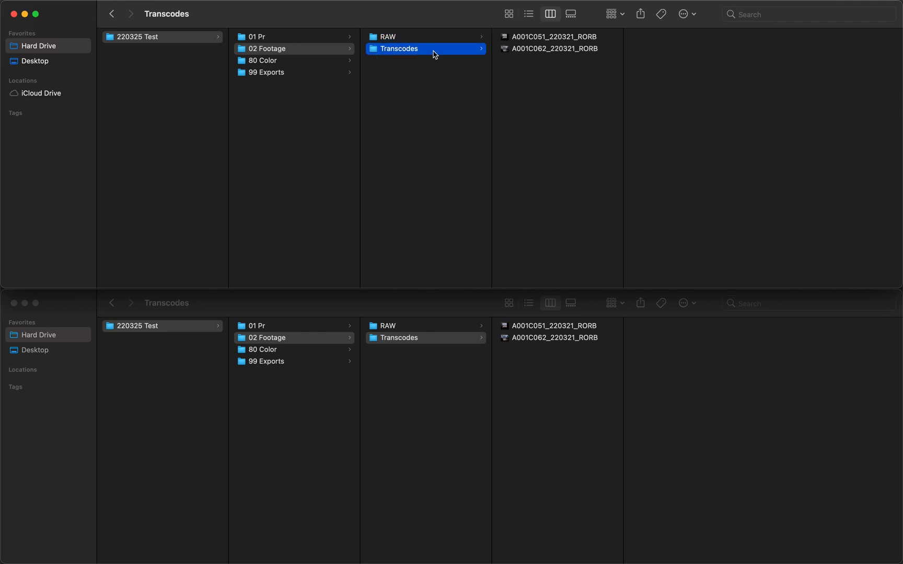
mouse_move(394, 136)
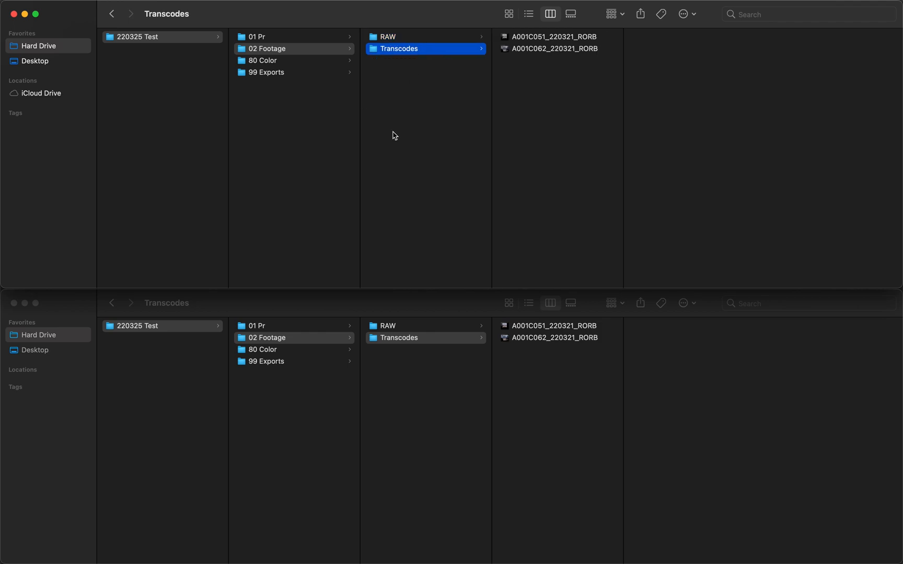